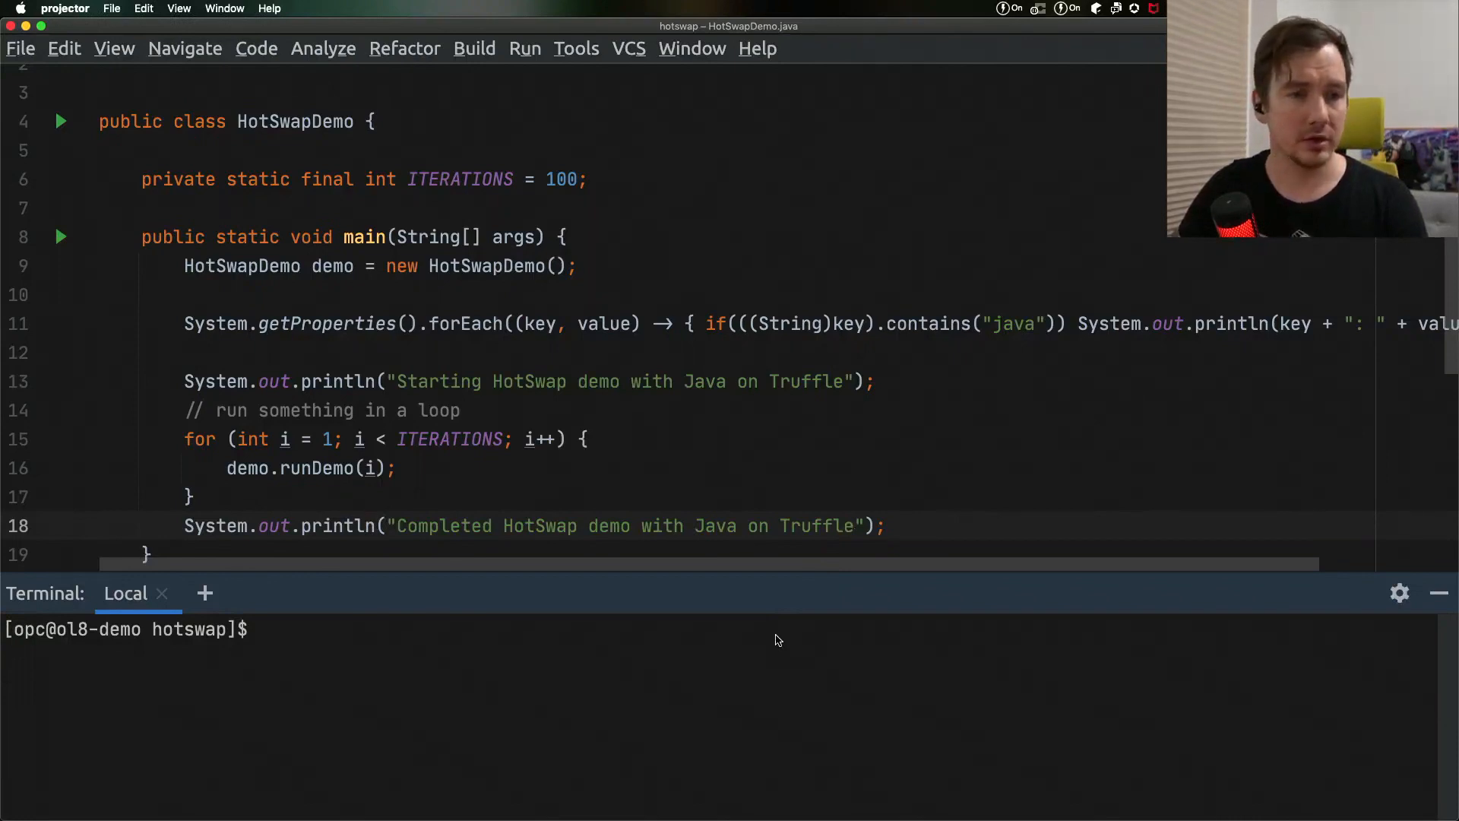
Run 'java -truffle -version' in the Terminal, then hide the Terminal panel
type("java -truffle -version")
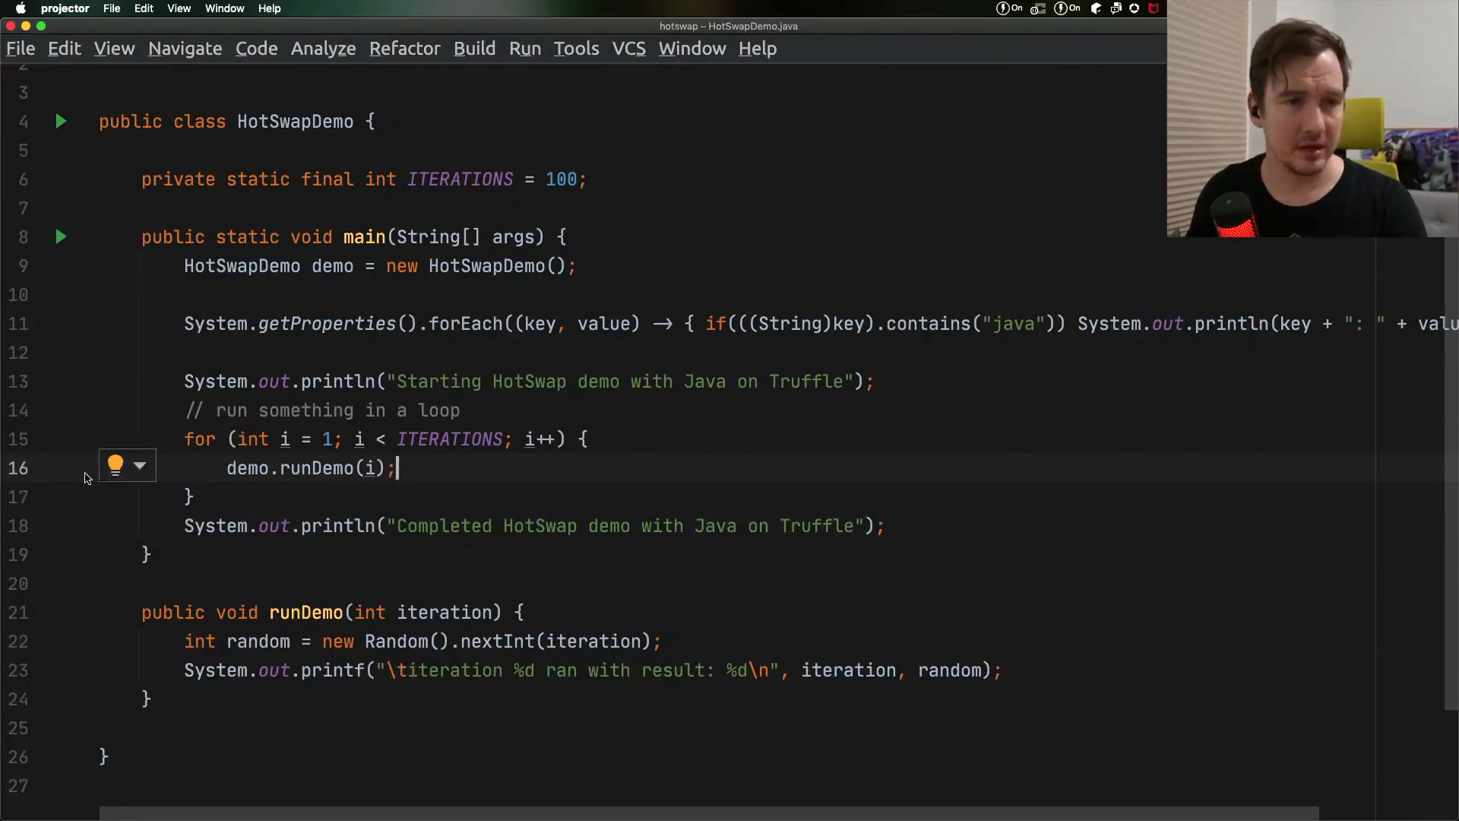
Breakpoint the runDemo call and debug HotSwapDemo with the -truffle VM option
left_click(62, 468)
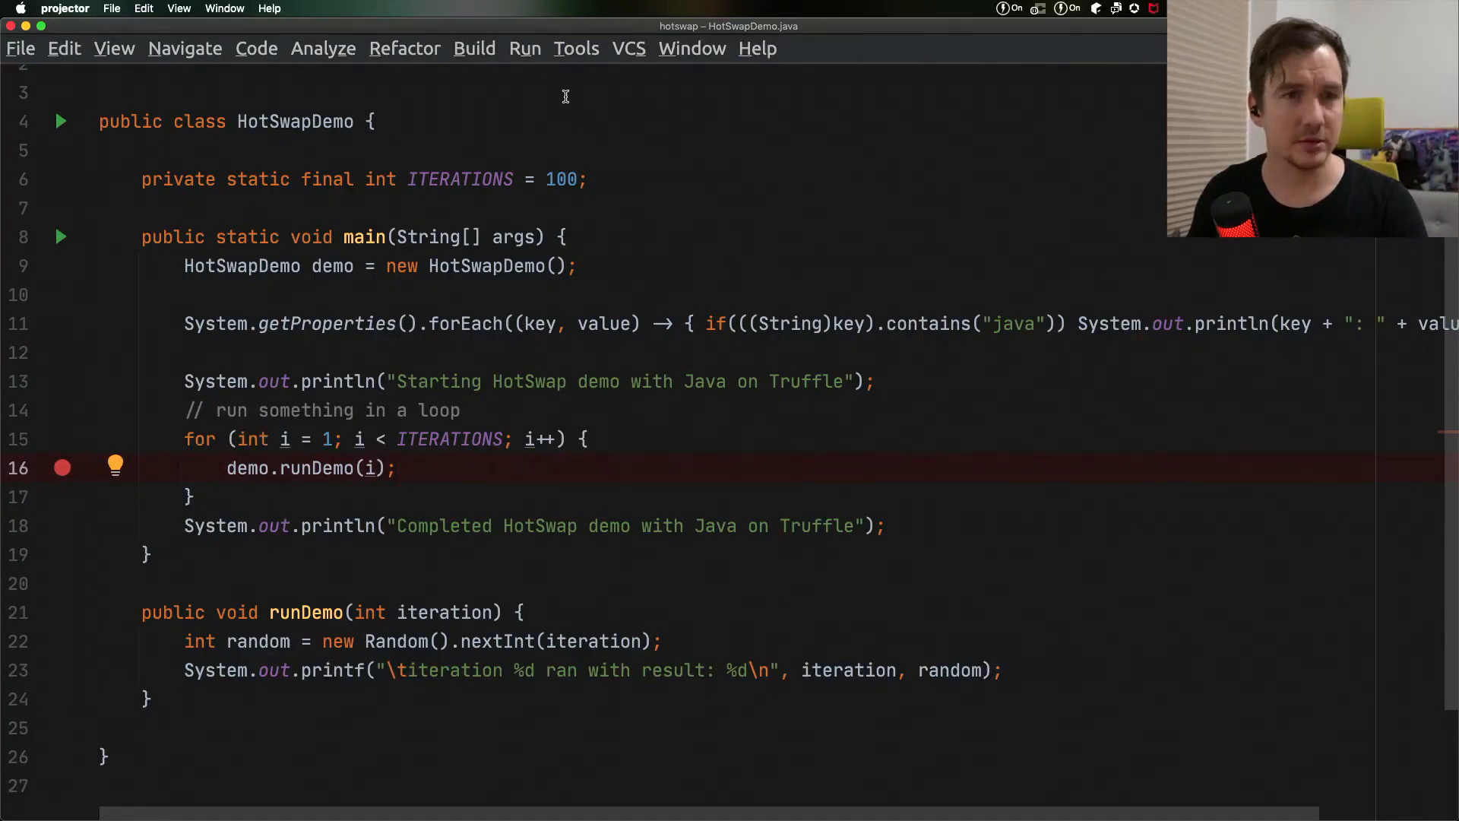
left_click(524, 47)
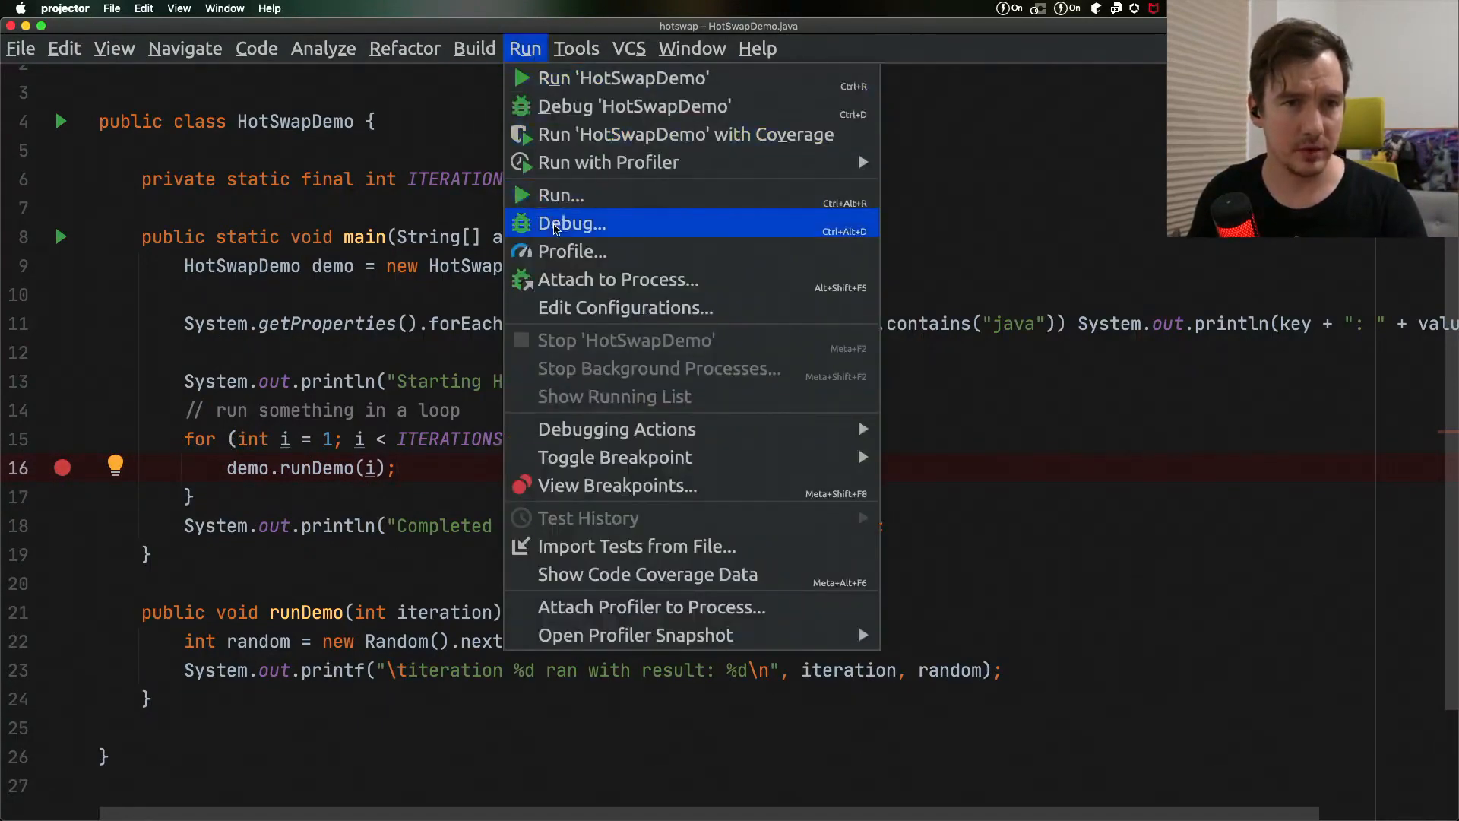
left_click(571, 223)
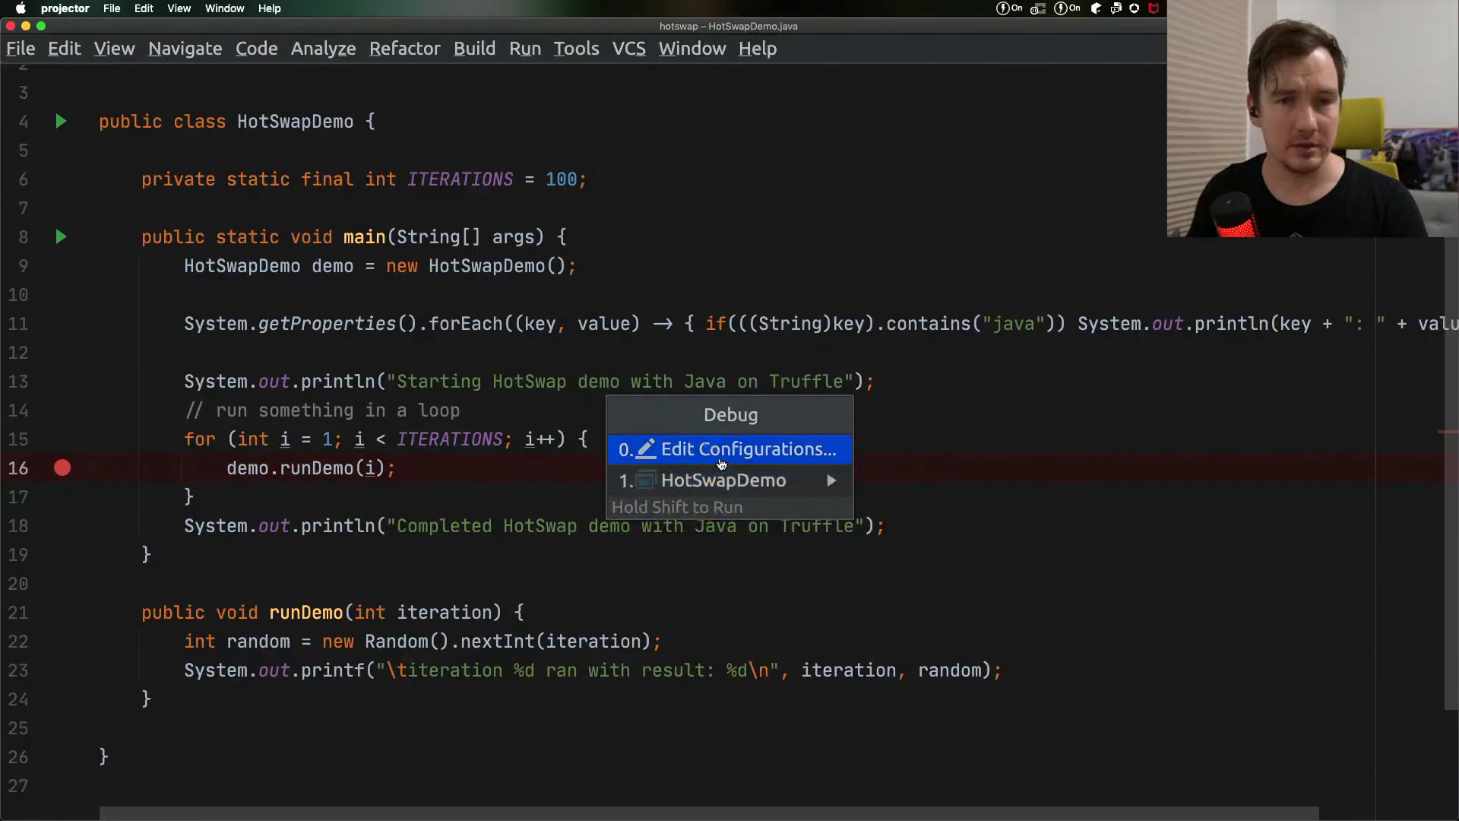
left_click(733, 448)
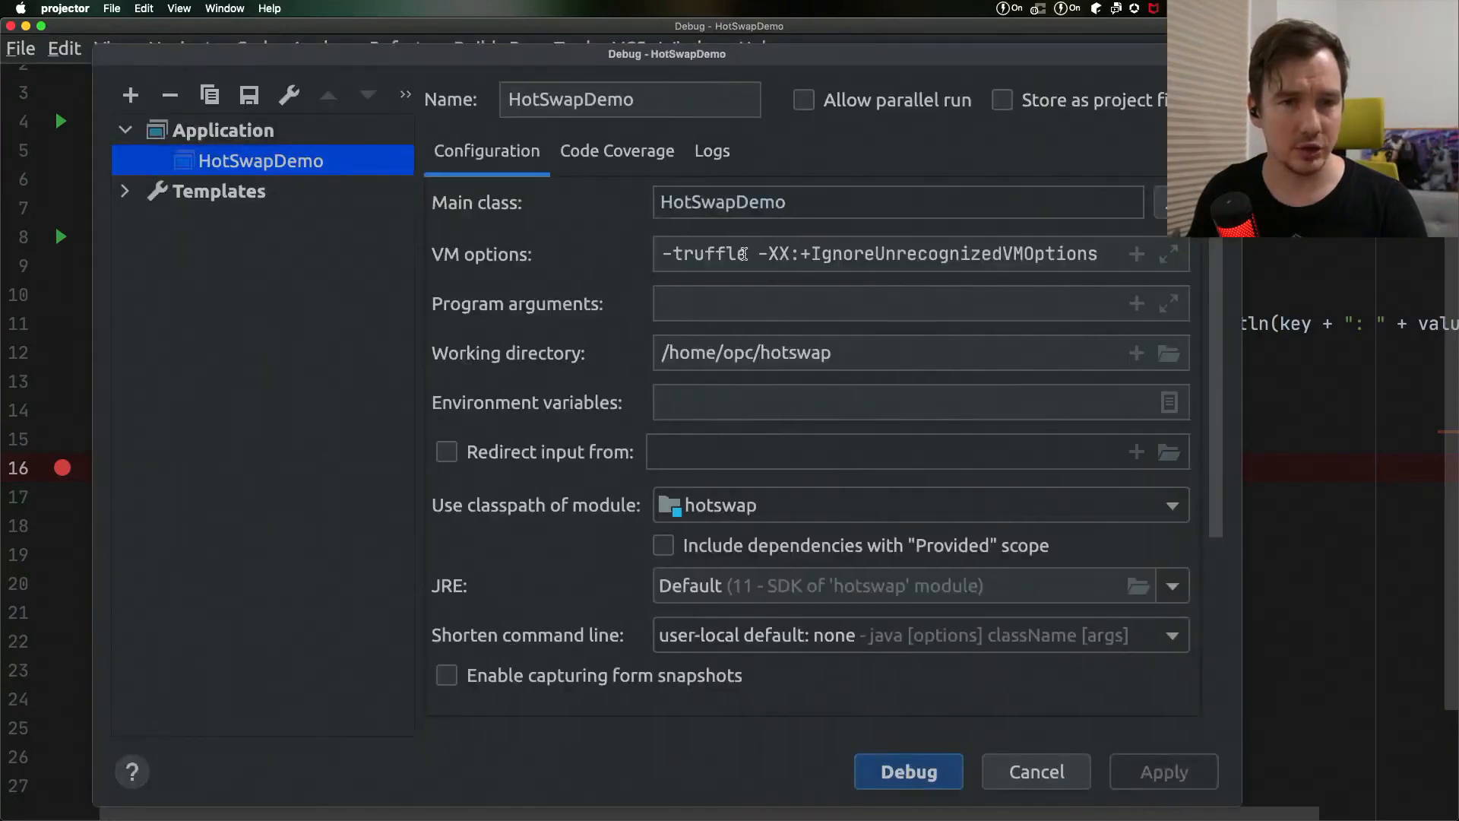
double_click(704, 253)
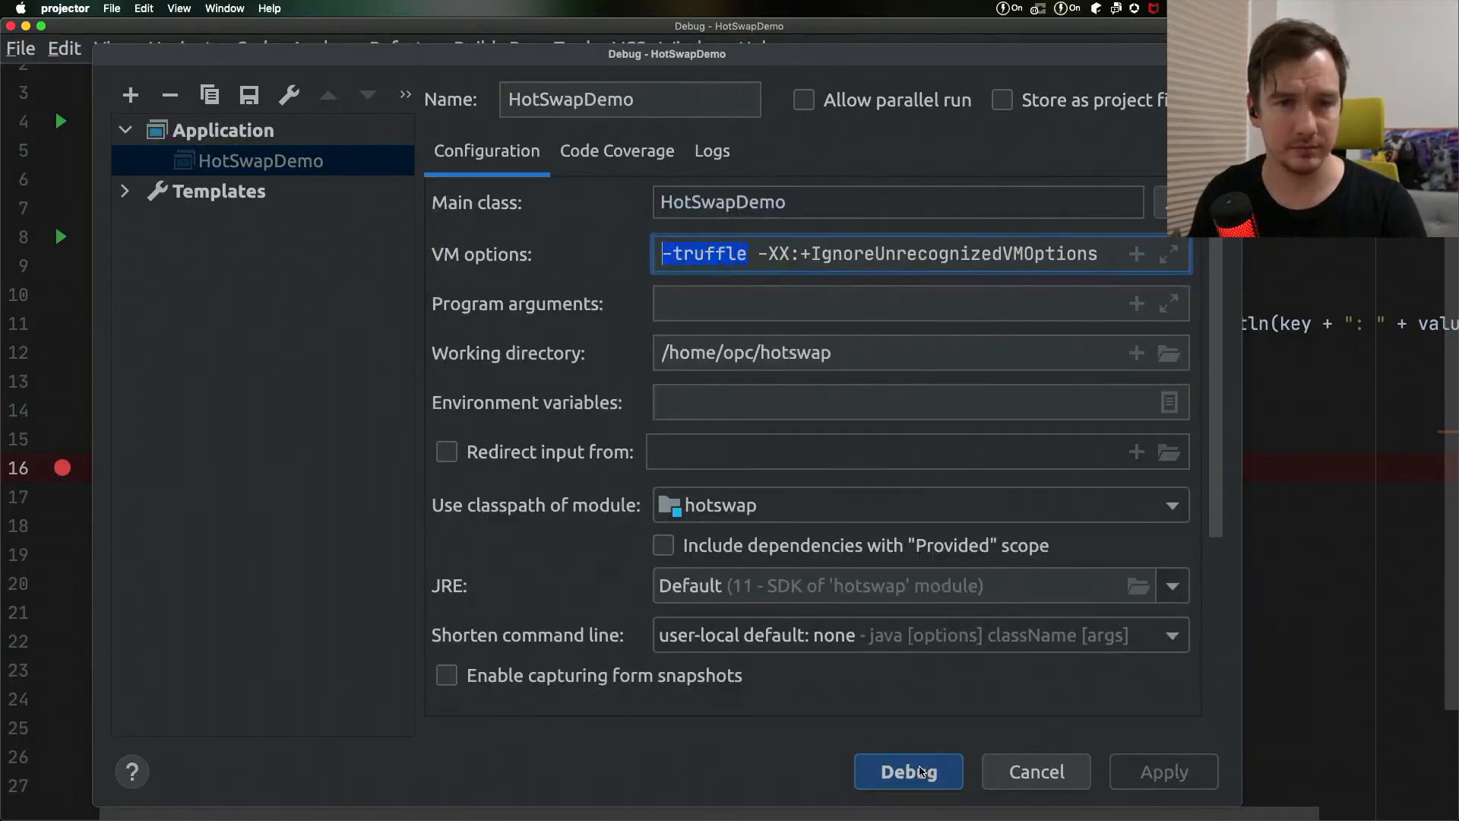
left_click(908, 771)
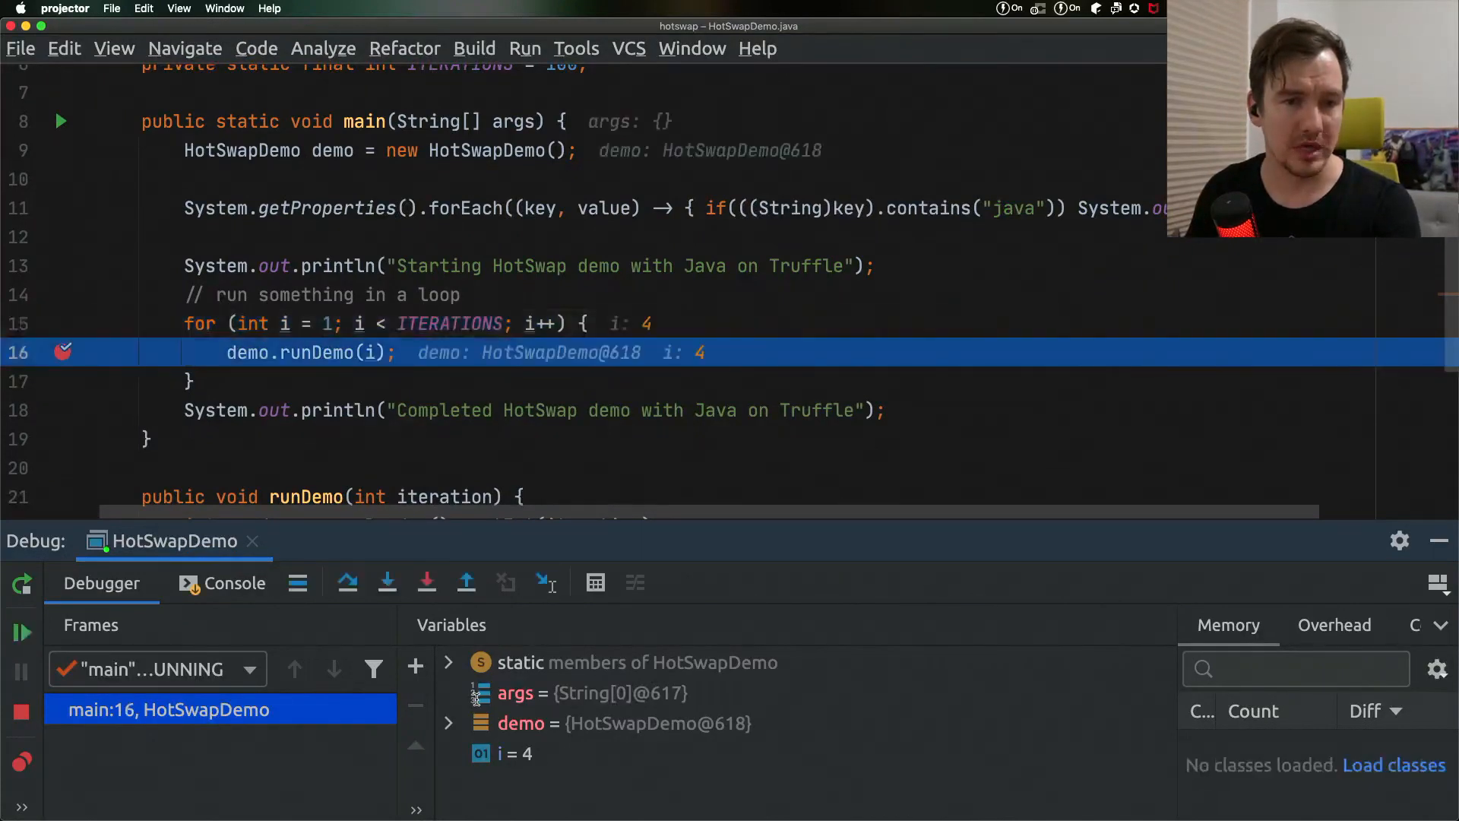
Step over runDemo and view console output for iterations 1 to 5
left_click(386, 583)
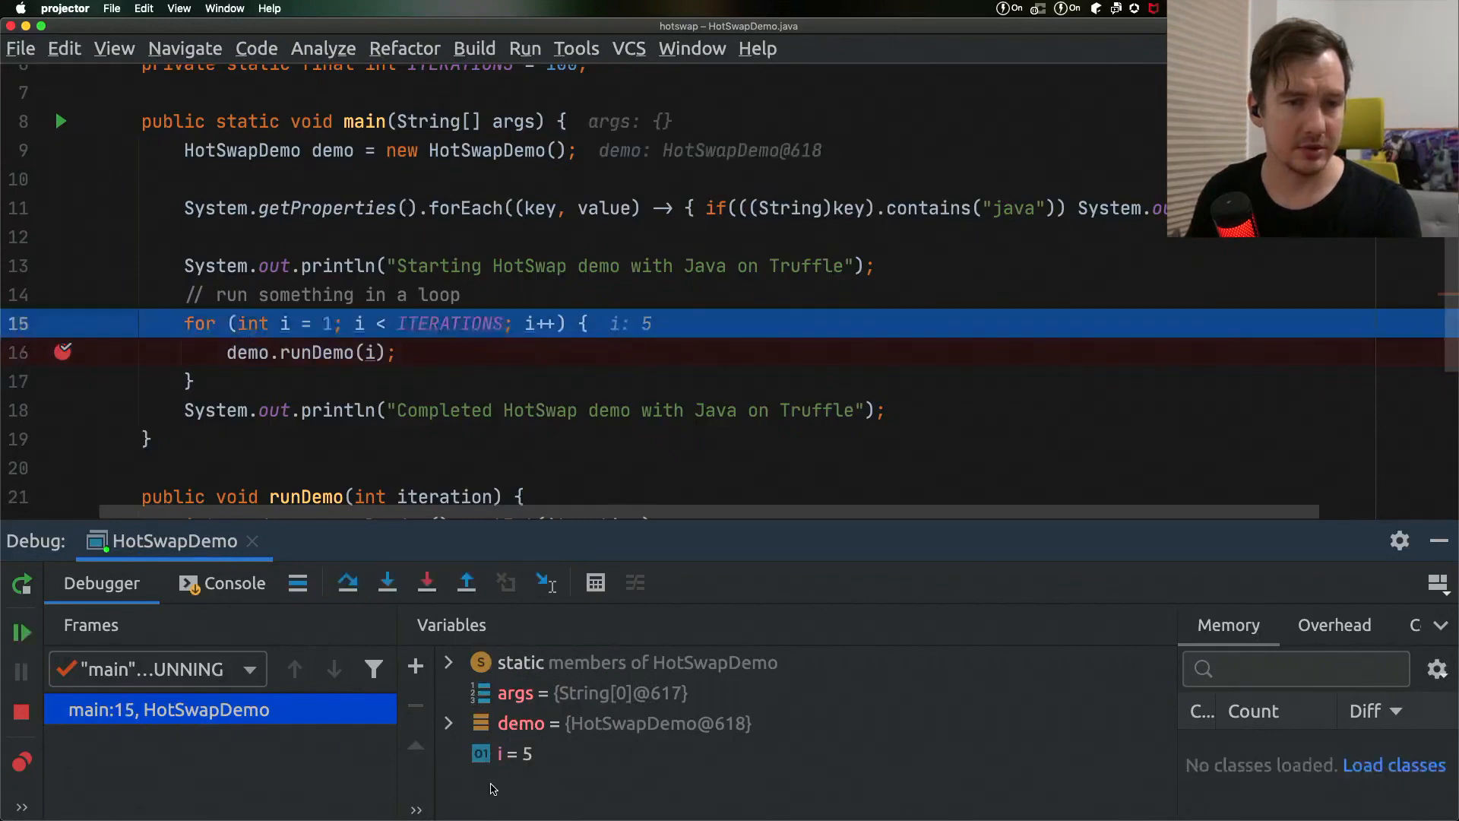
left_click(234, 583)
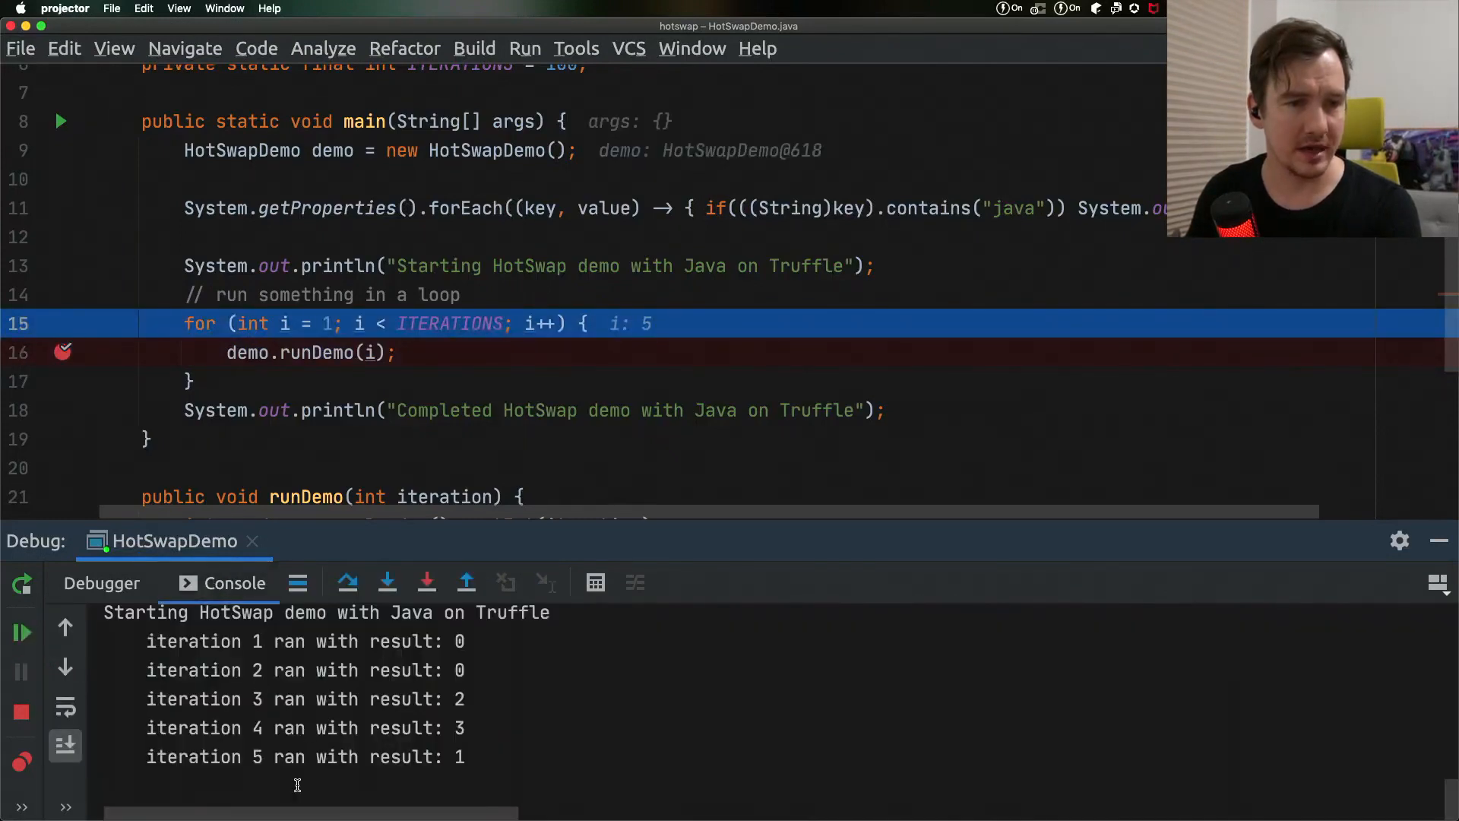
left_click(101, 583)
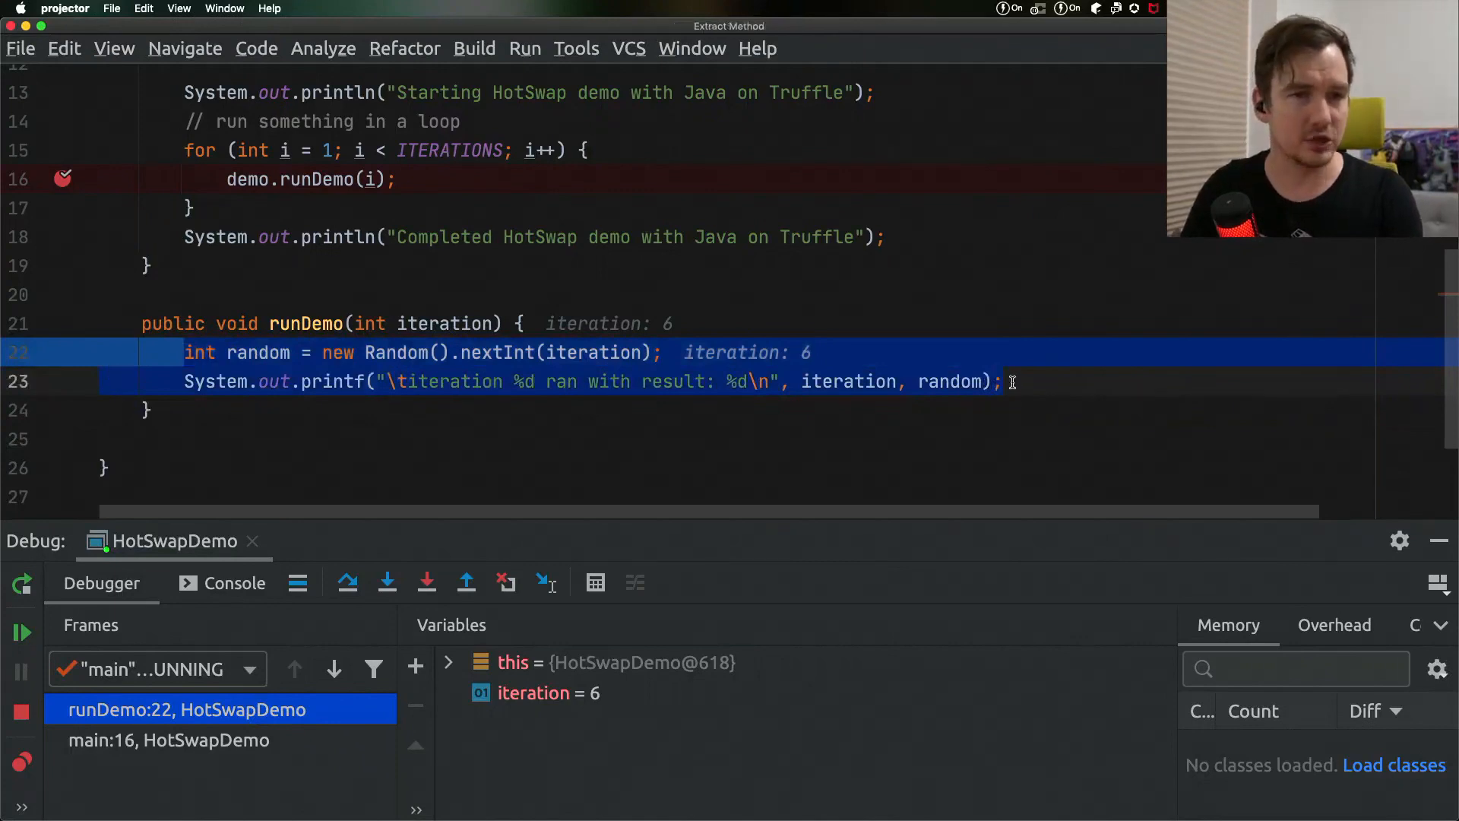
Extract runDemo's body into 'exctracted' and prefix the printf message with 'Hello Java on Truffle'
type("exct")
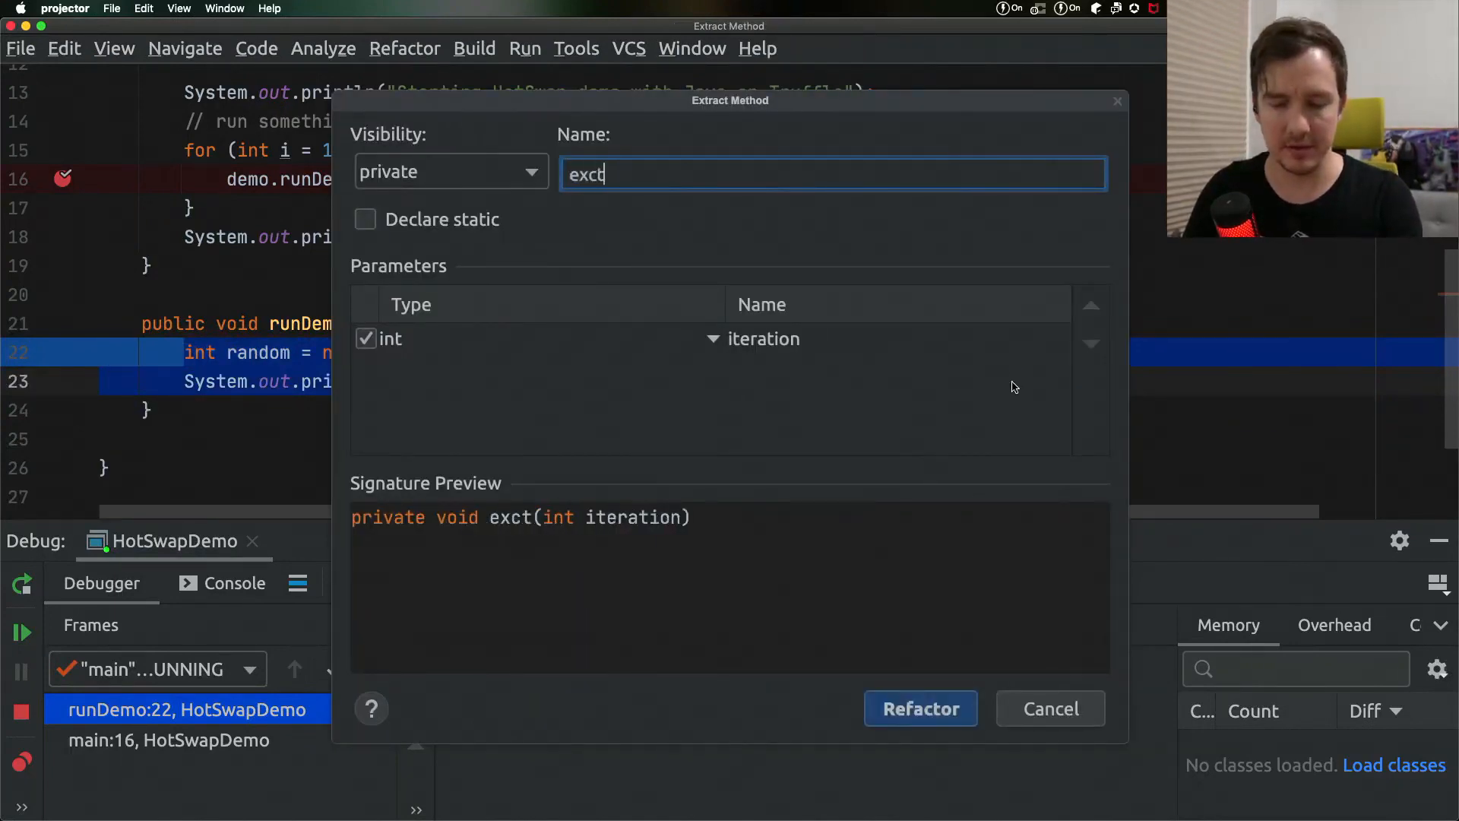
type("ra")
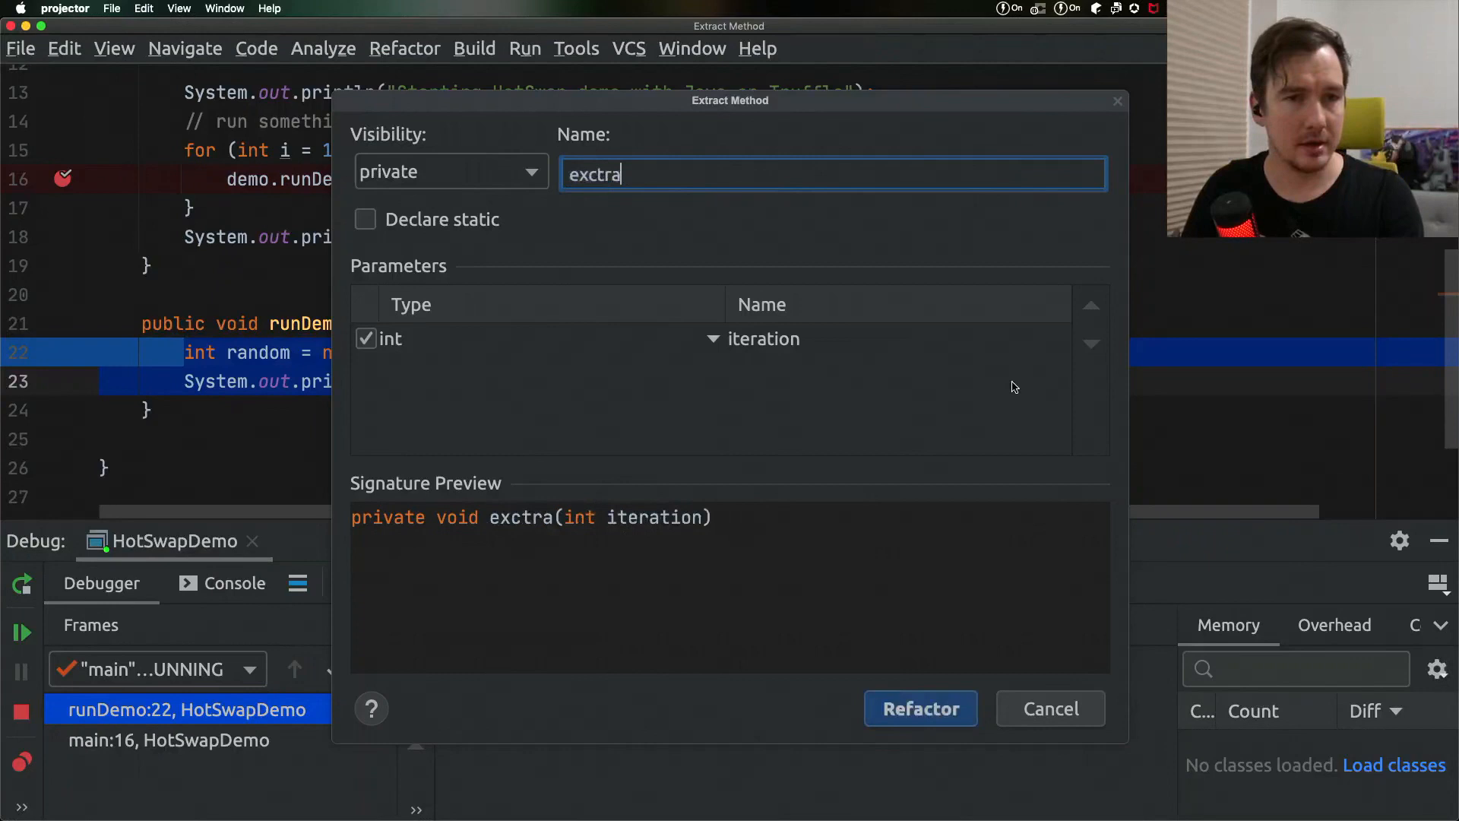
left_click(1050, 708)
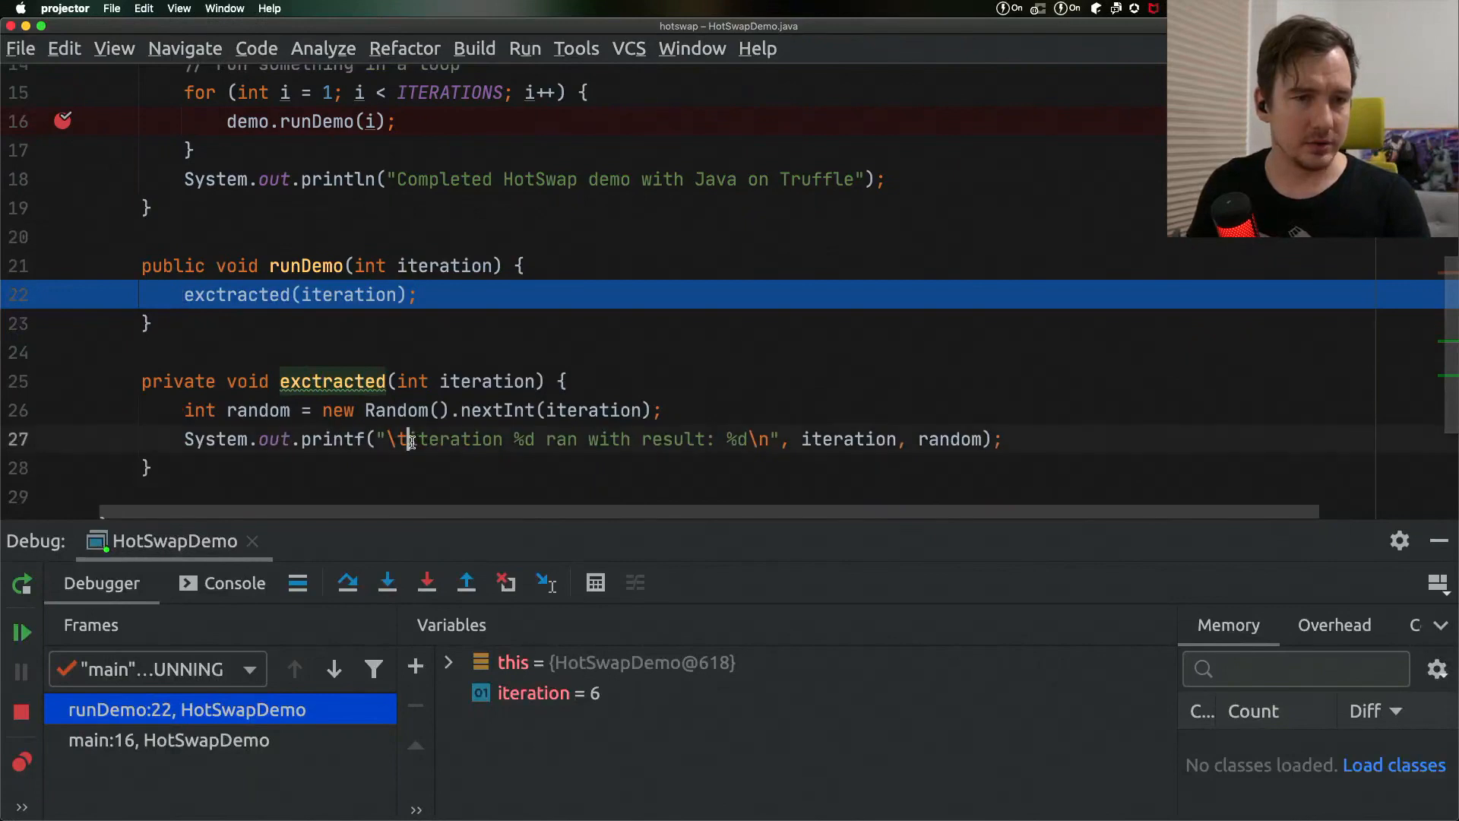
type("Hello Java on Truffle:")
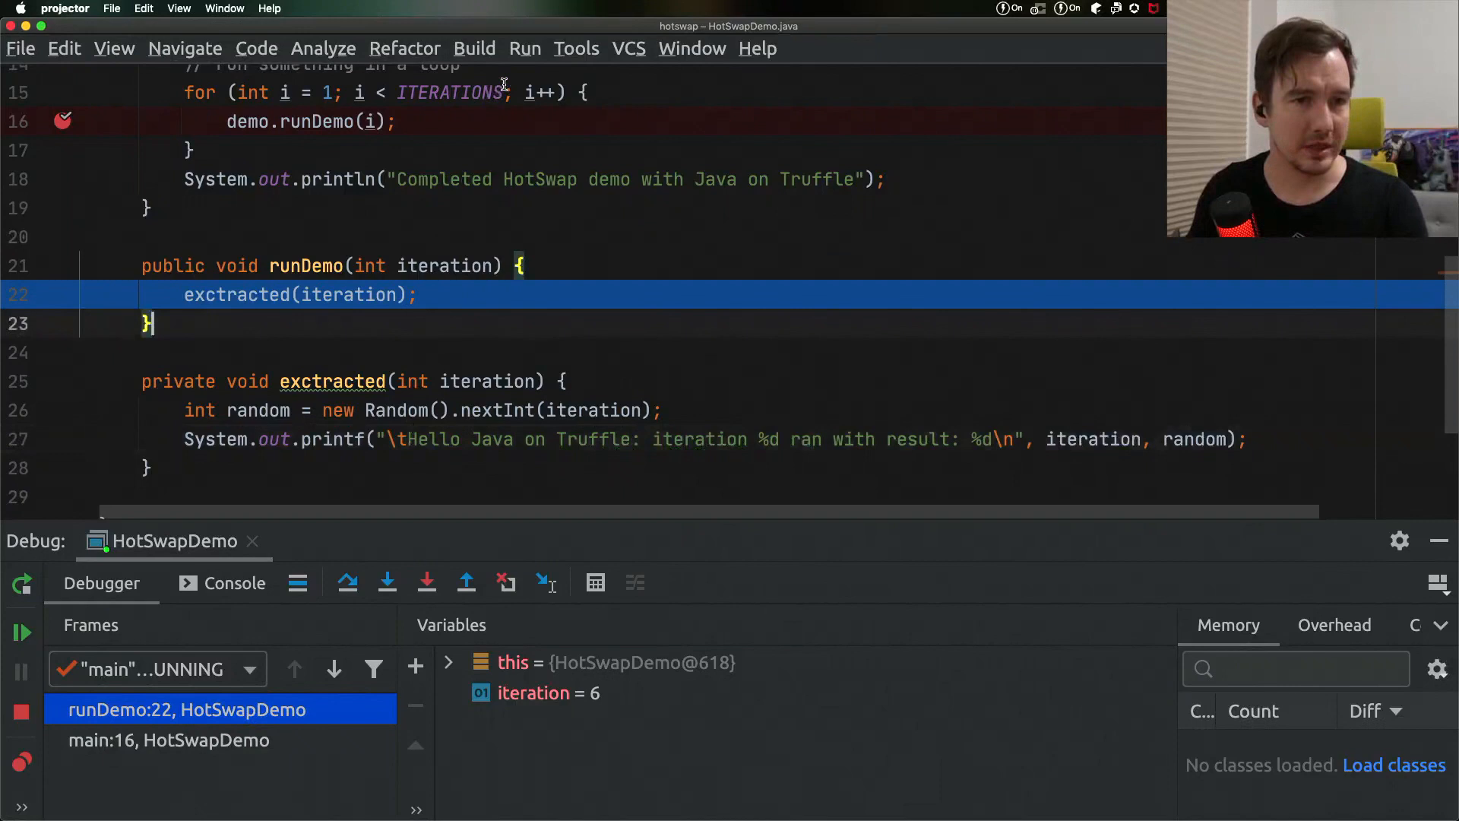
Recompile HotSwapDemo.java, reload changed classes, and resume so iterations 7–9 print
left_click(474, 47)
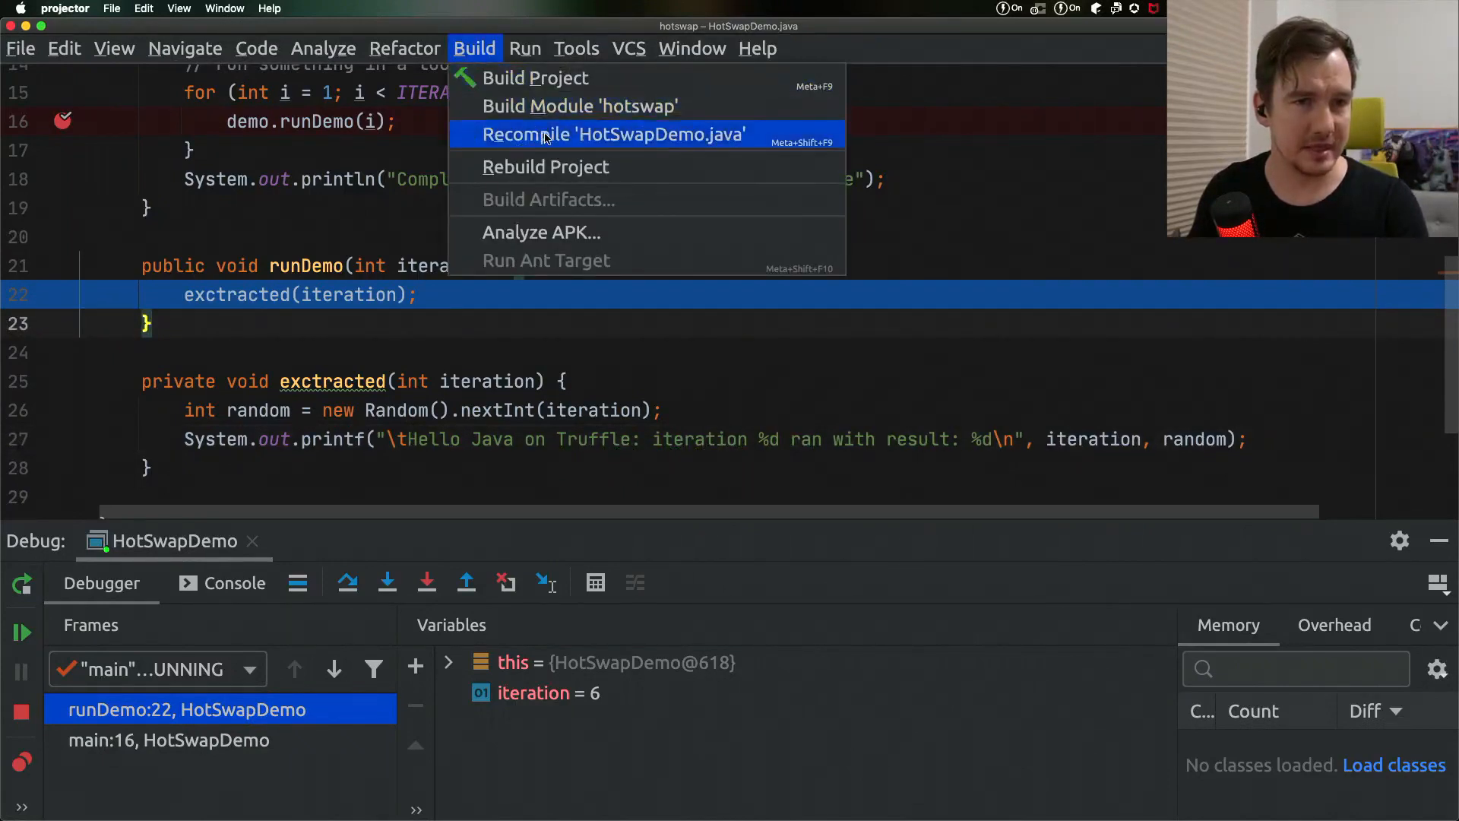
left_click(613, 134)
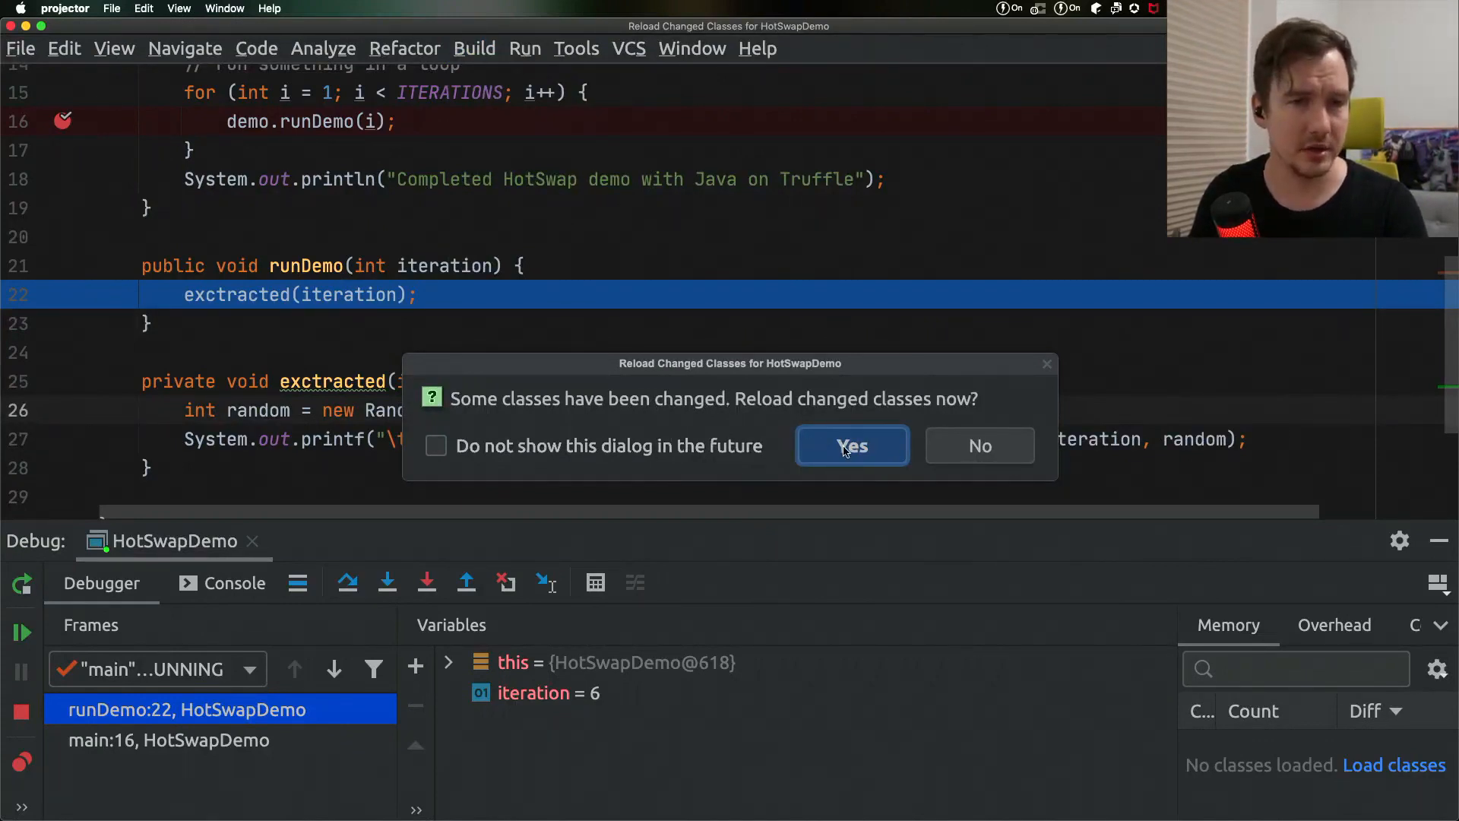
left_click(850, 446)
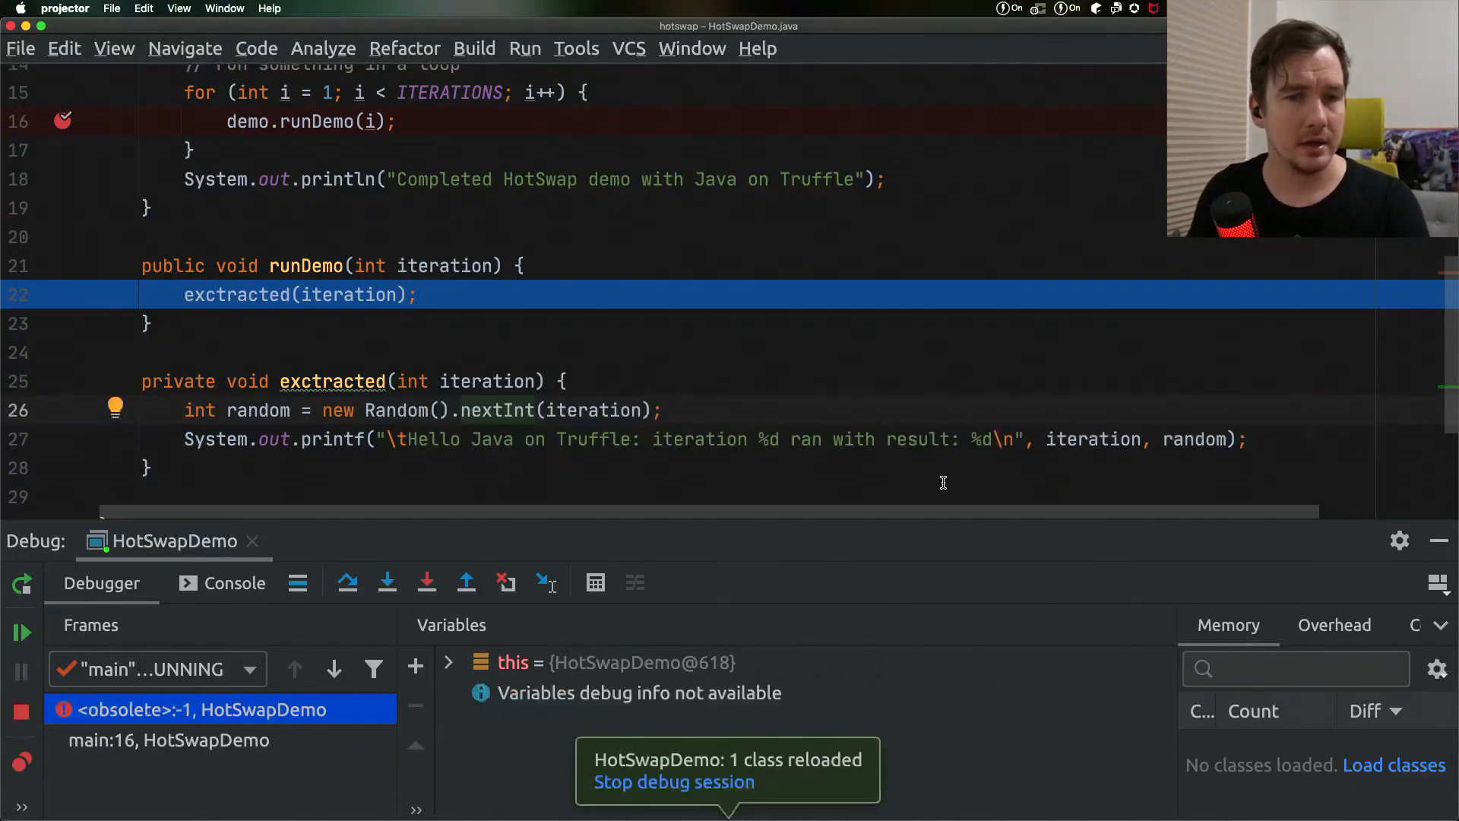
mouse_move(821, 680)
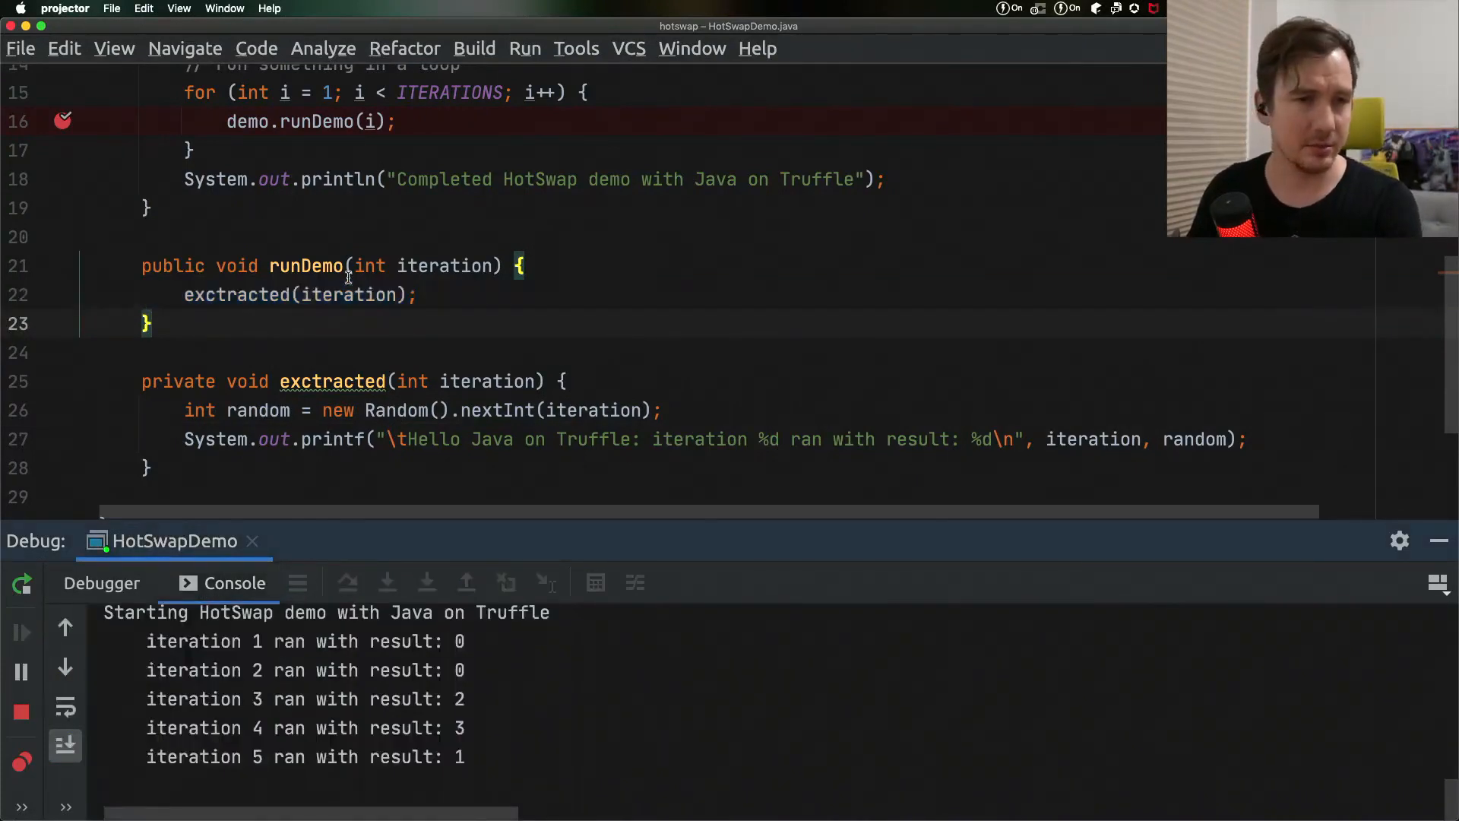
left_click(21, 634)
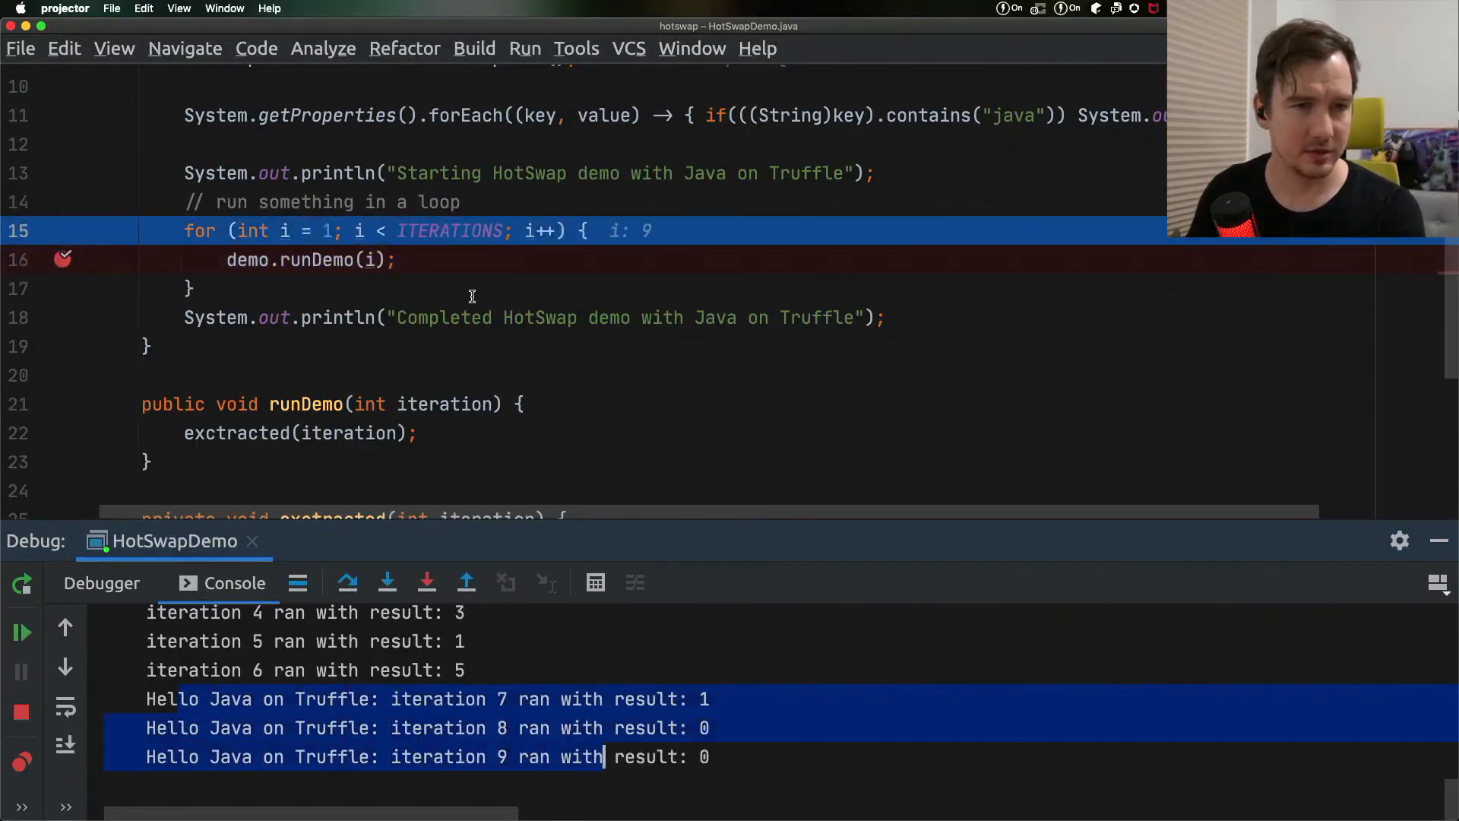
Step into runDemo and change the exctracted method from private to public static
left_click(387, 583)
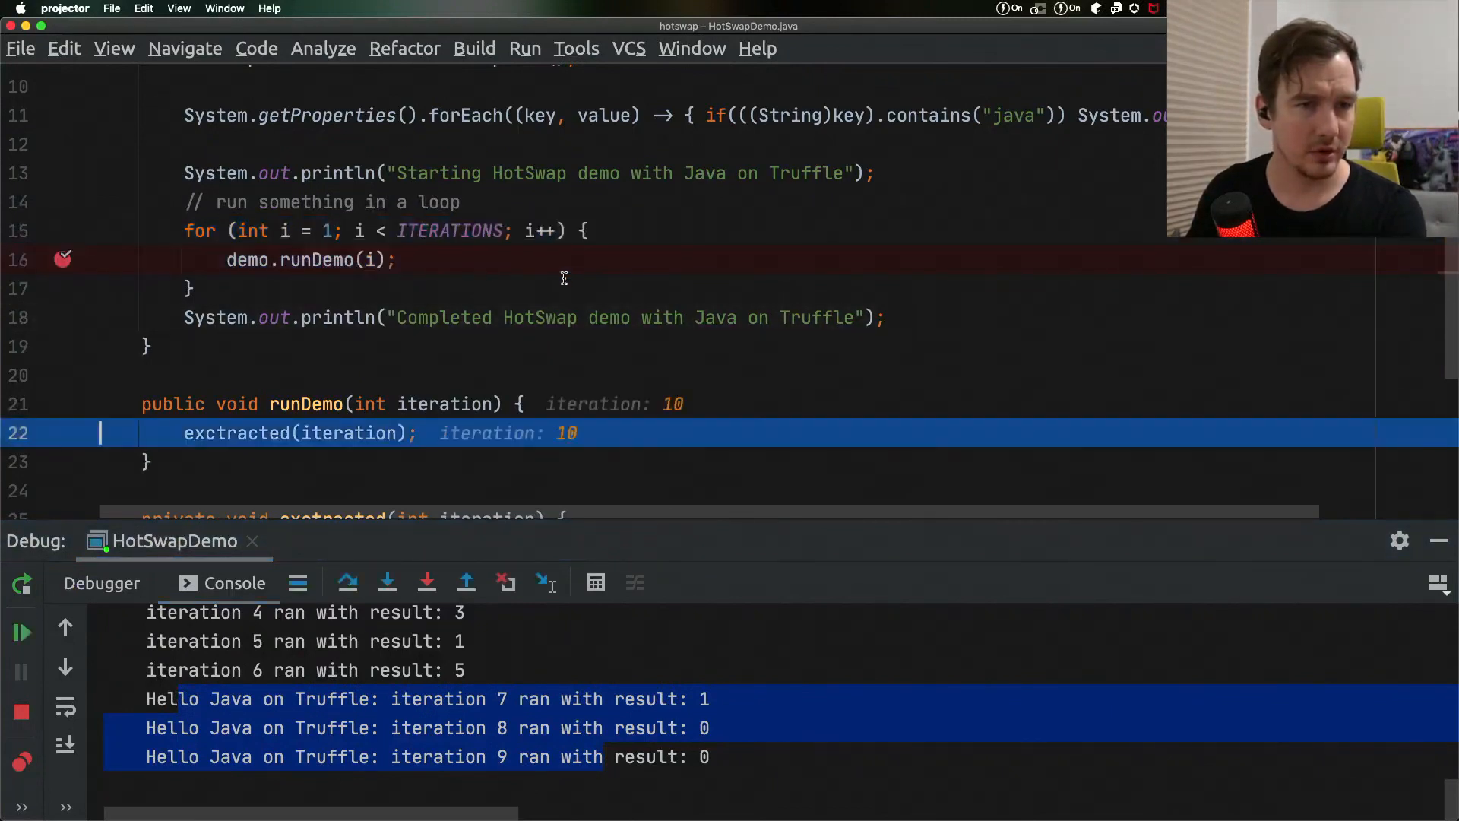
scroll("down", 3)
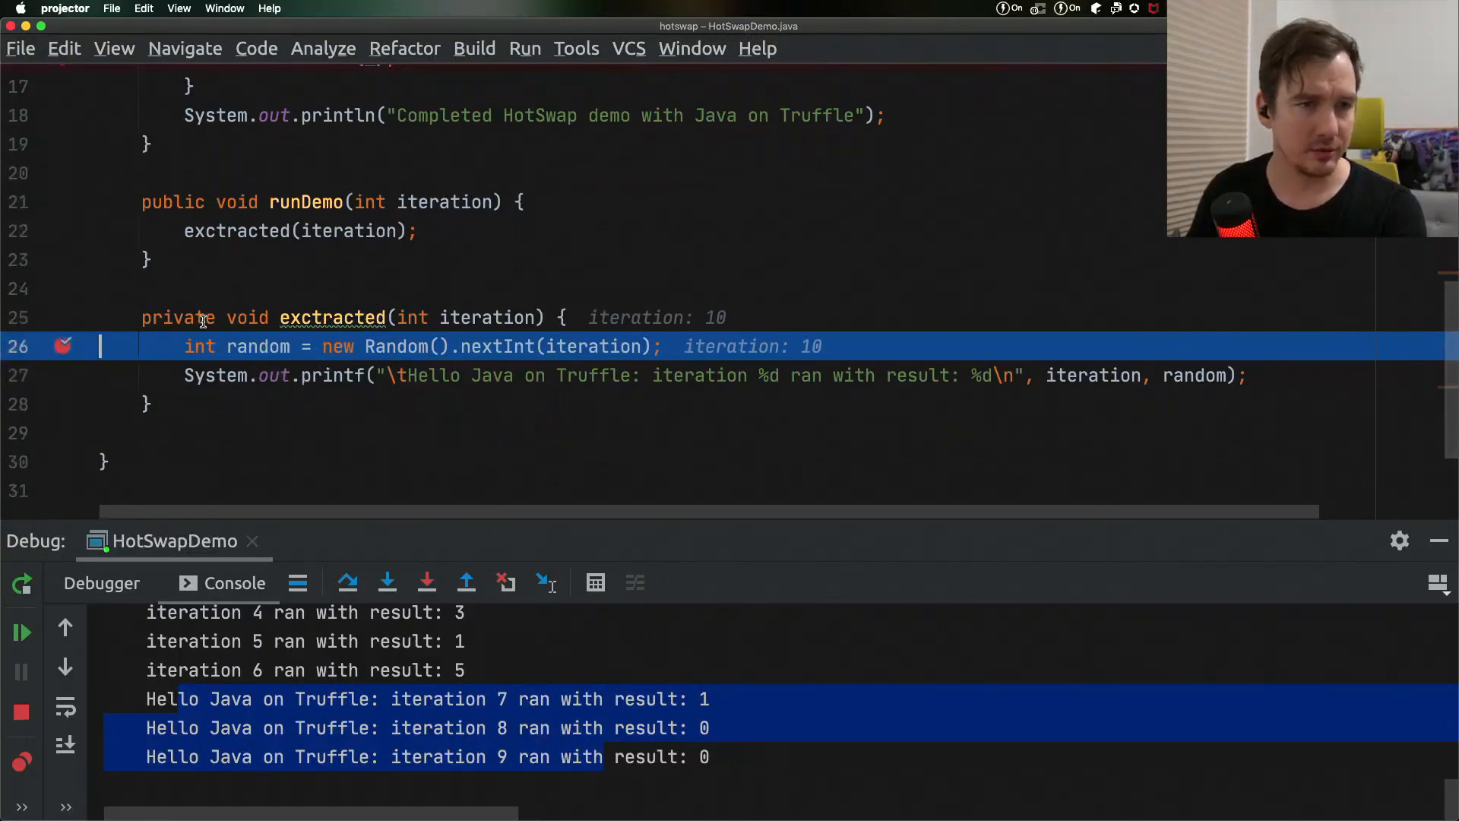
double_click(179, 317)
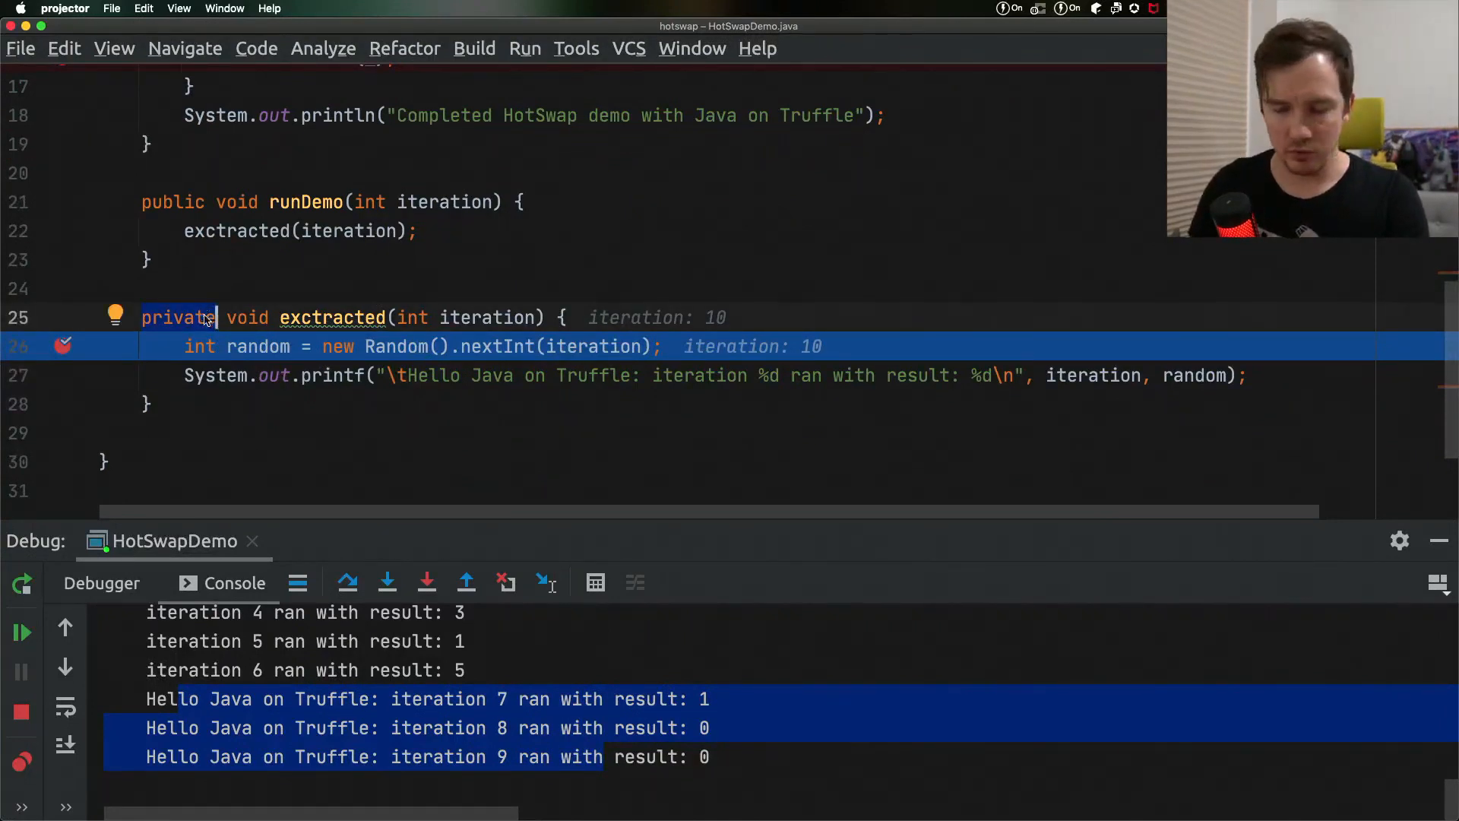
type("public s")
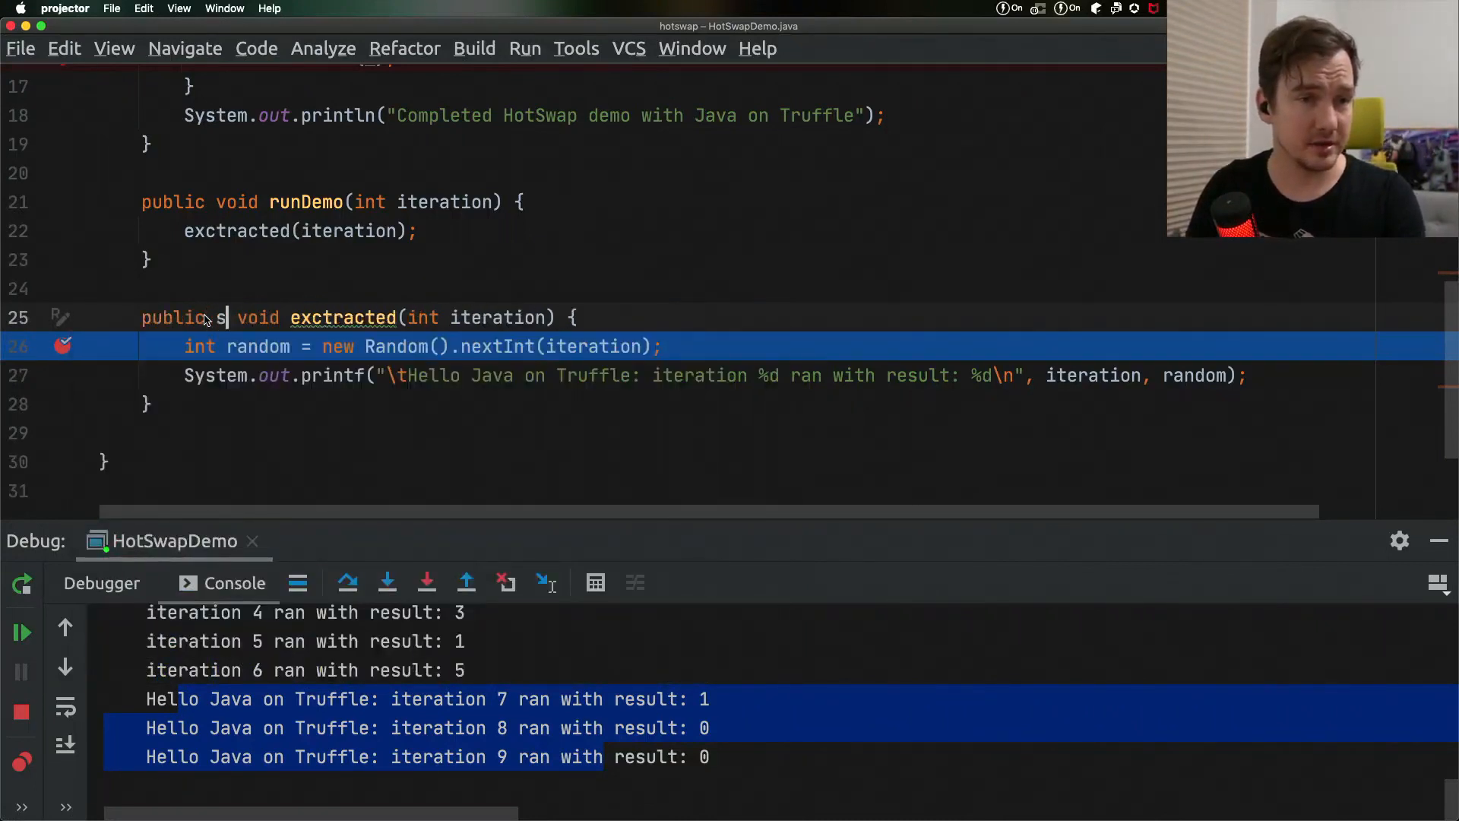
type("tatic")
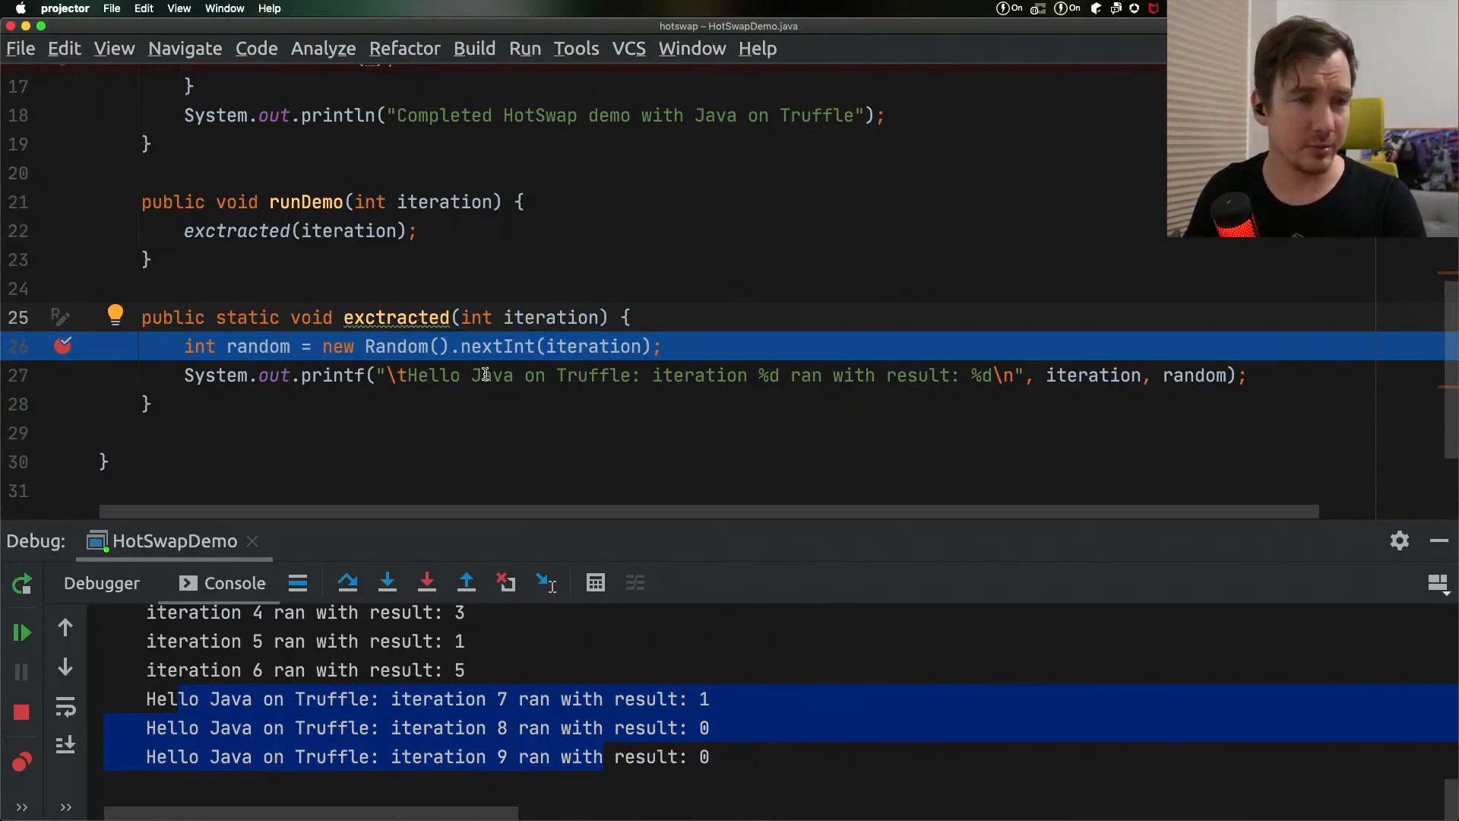
Recompile HotSwapDemo.java and reload the public static change into the running demo
left_click(473, 49)
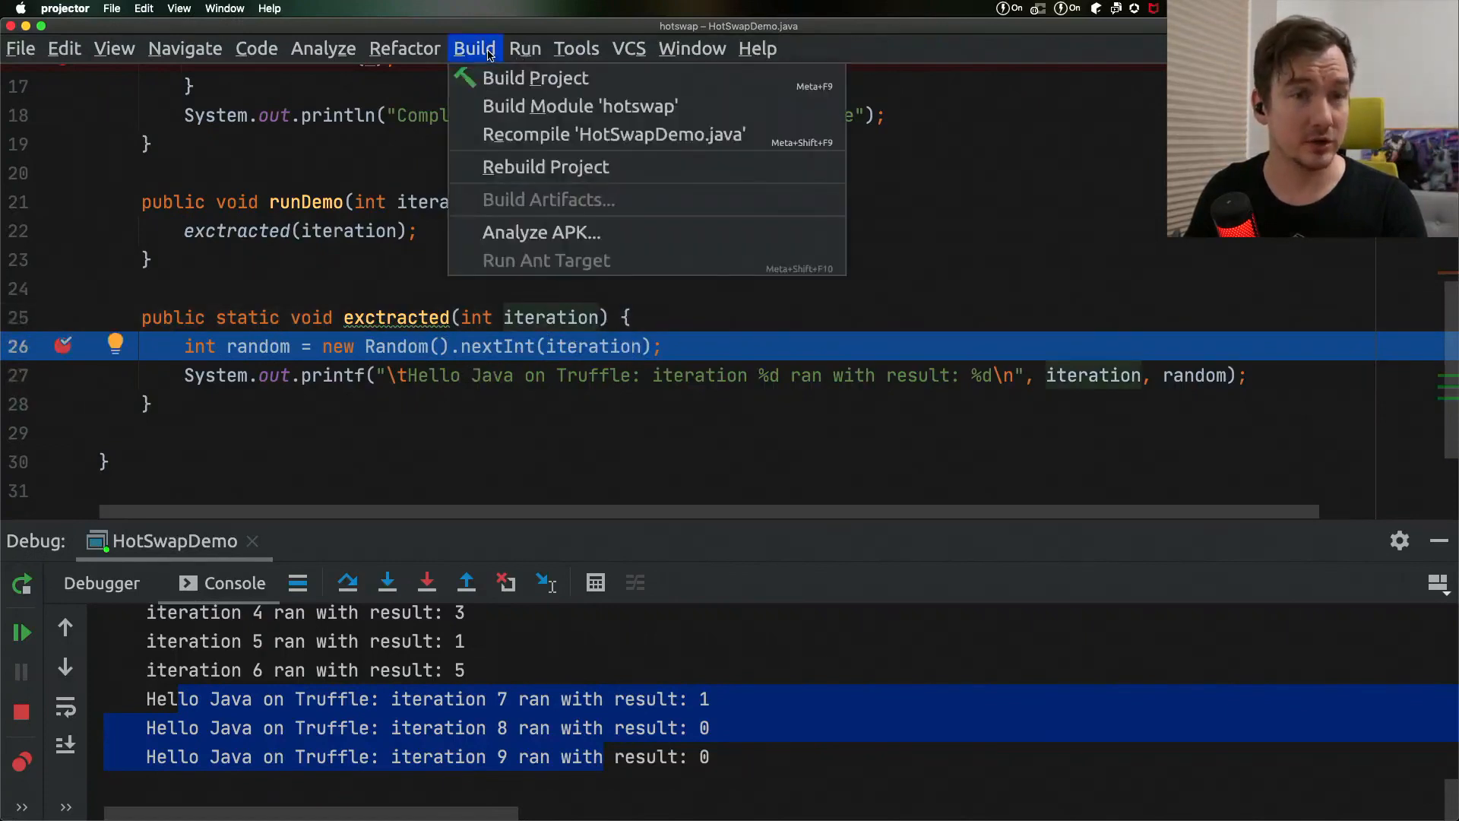
left_click(651, 173)
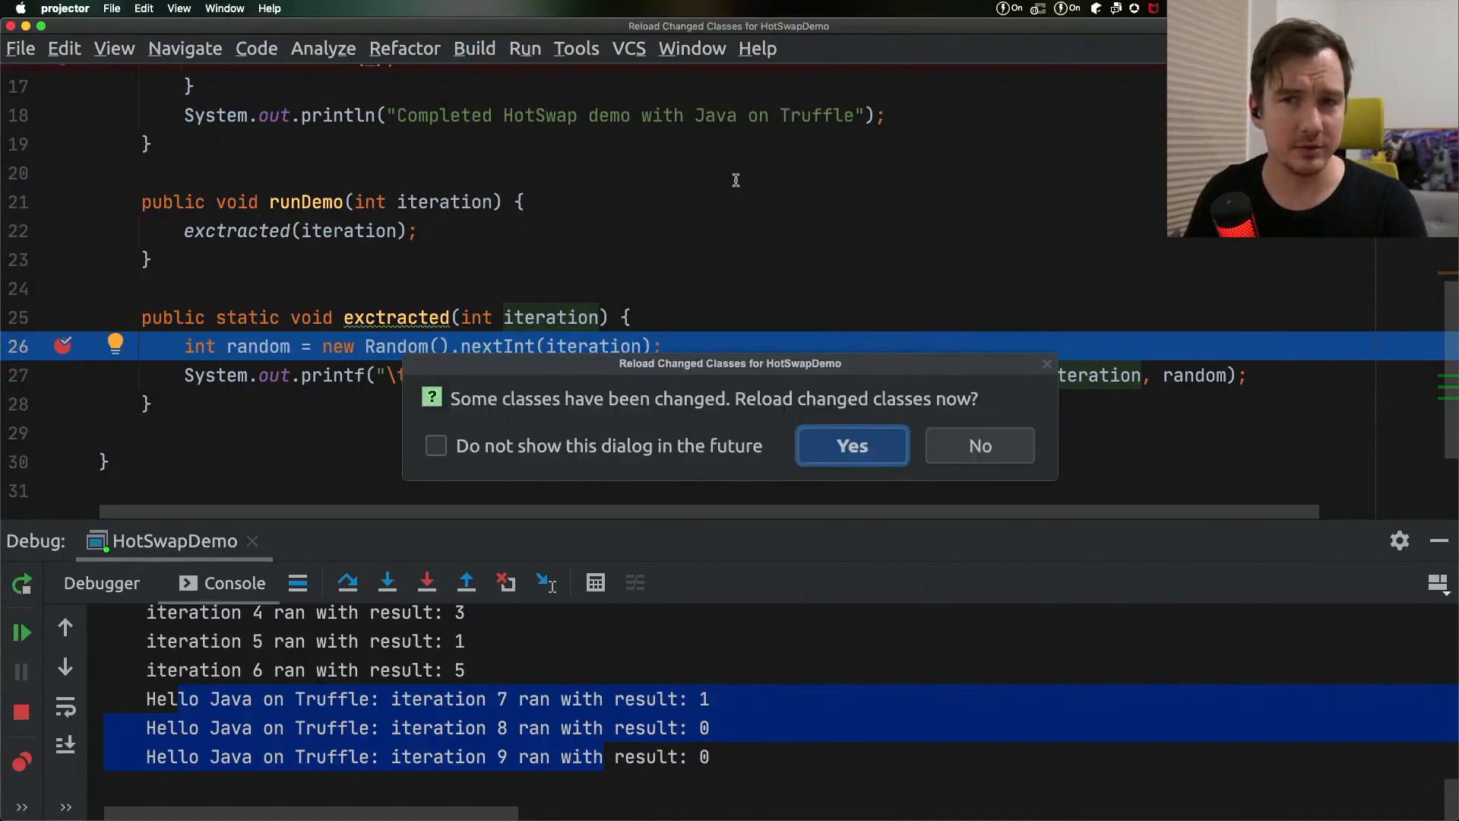
left_click(851, 444)
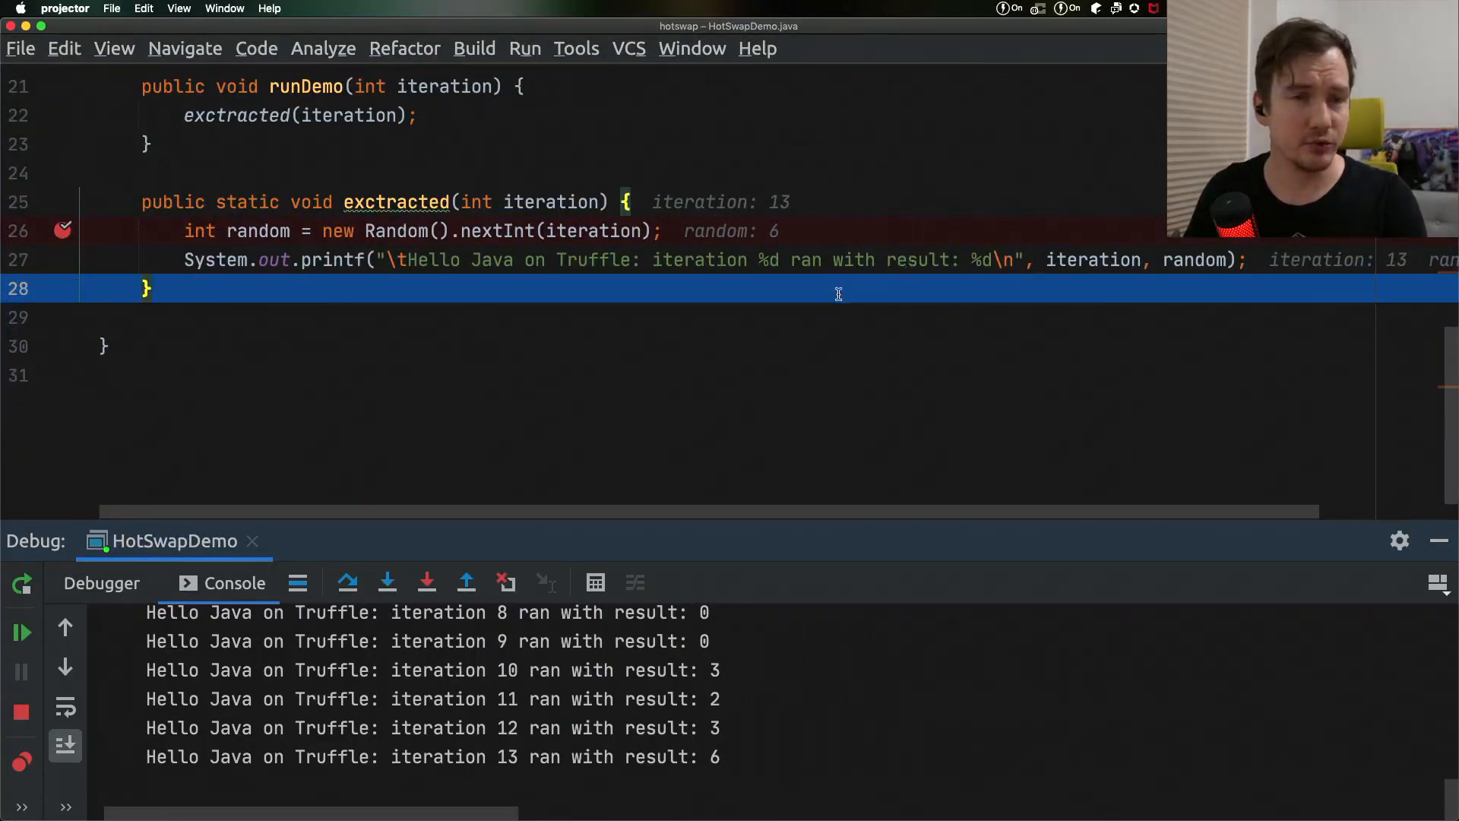
mouse_move(894, 270)
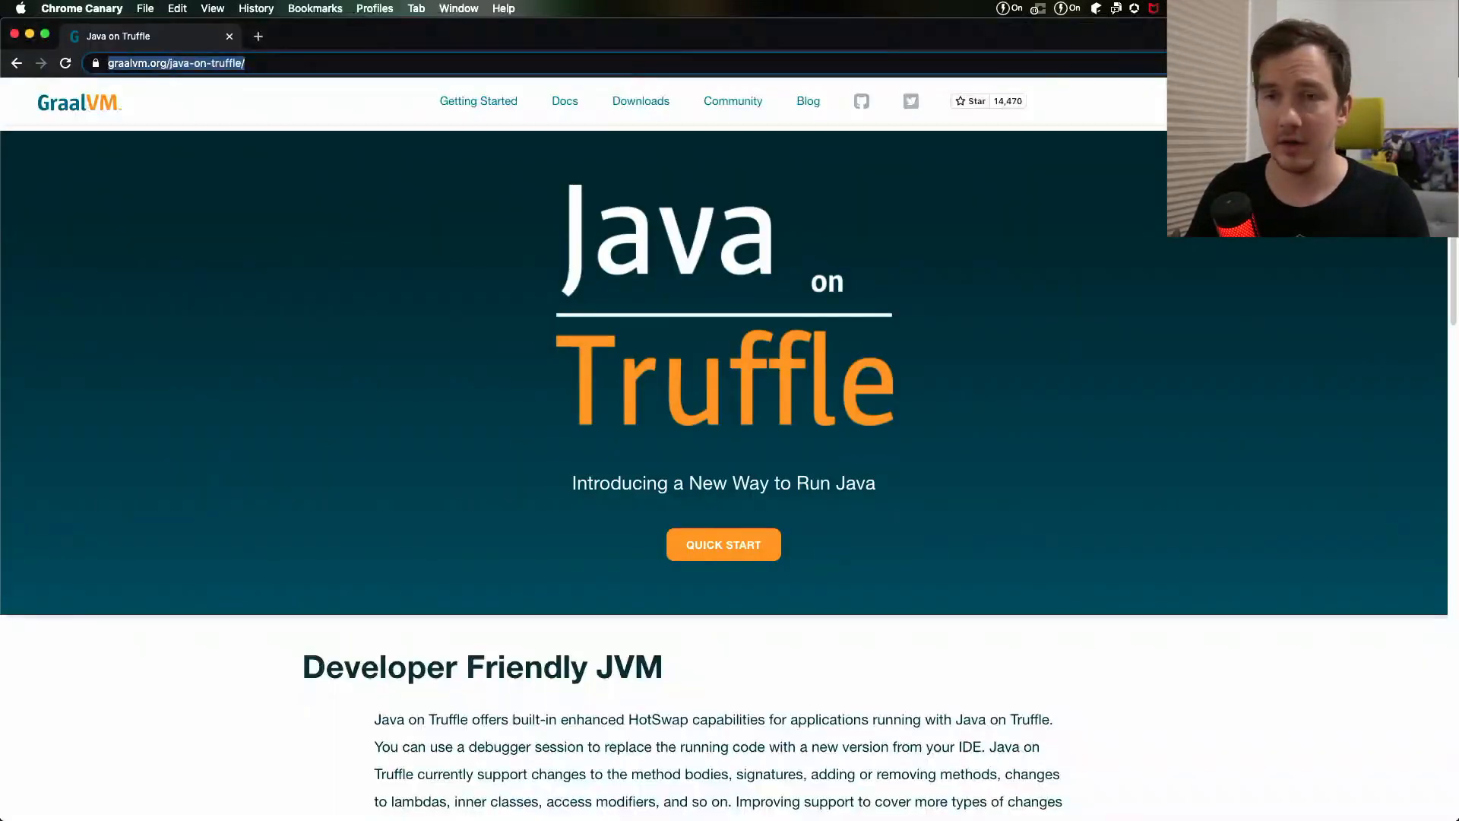
scroll("down", 3)
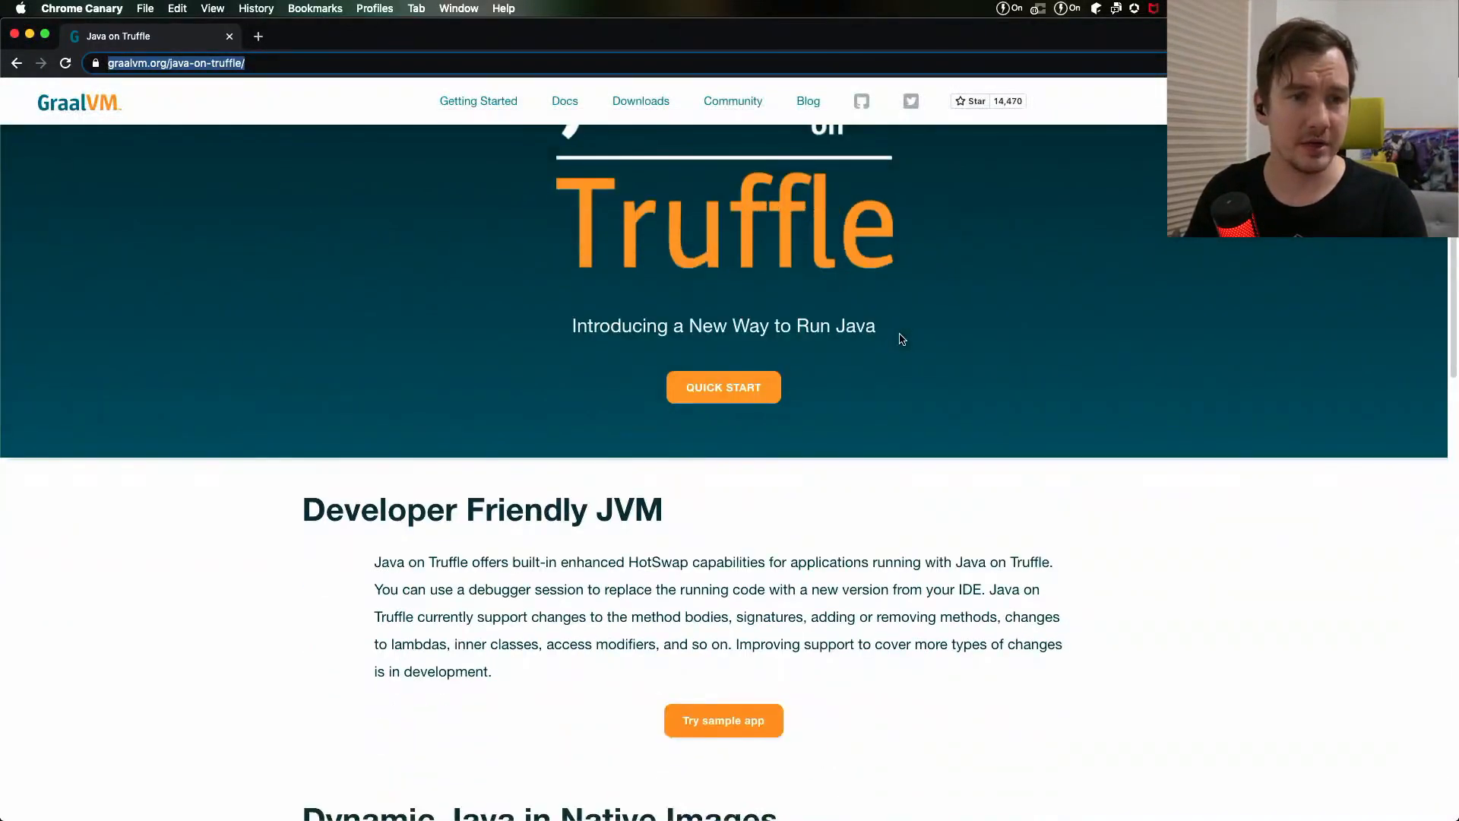
scroll("down", 3)
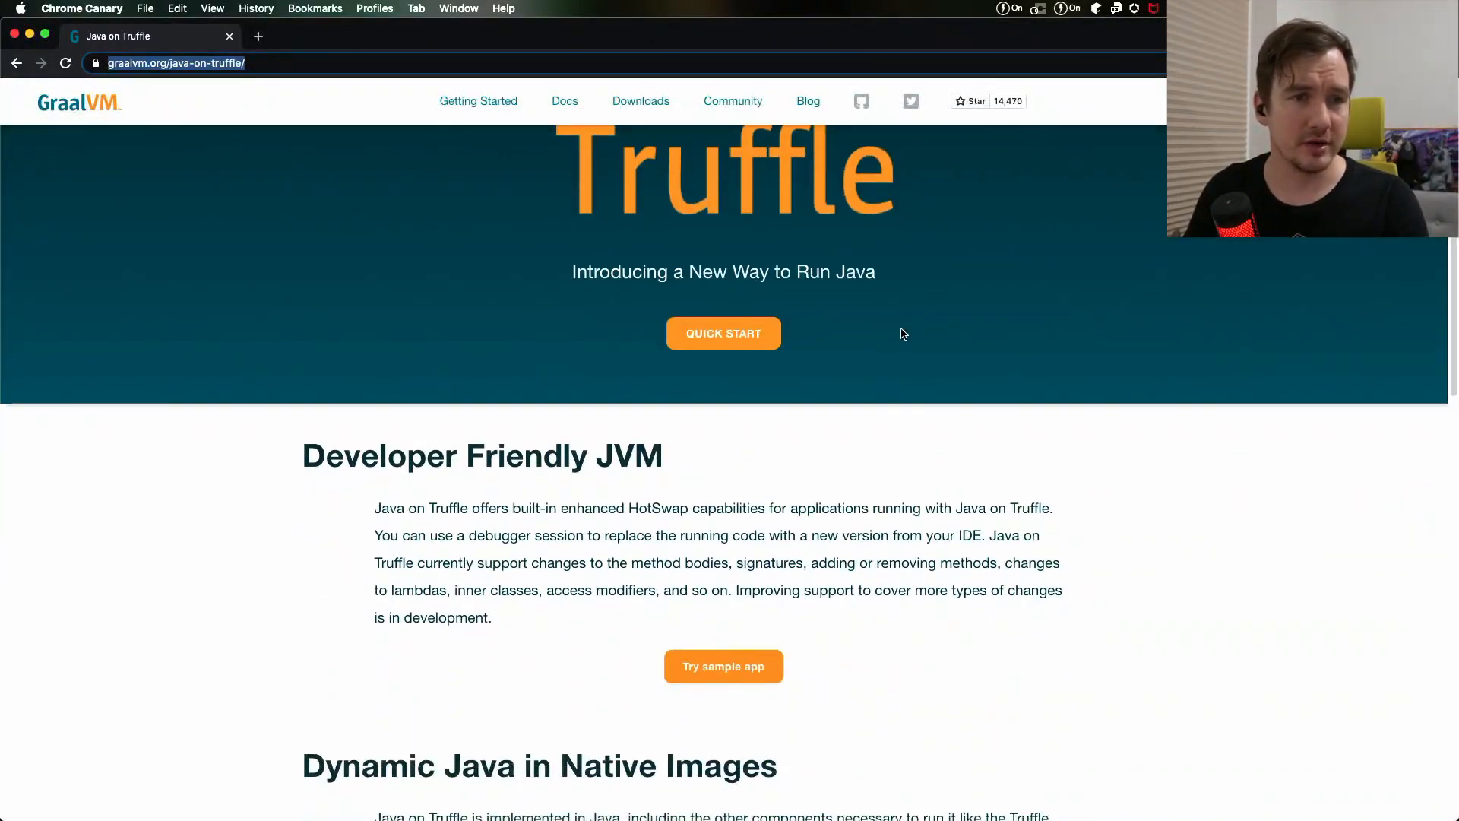
scroll("down", 3)
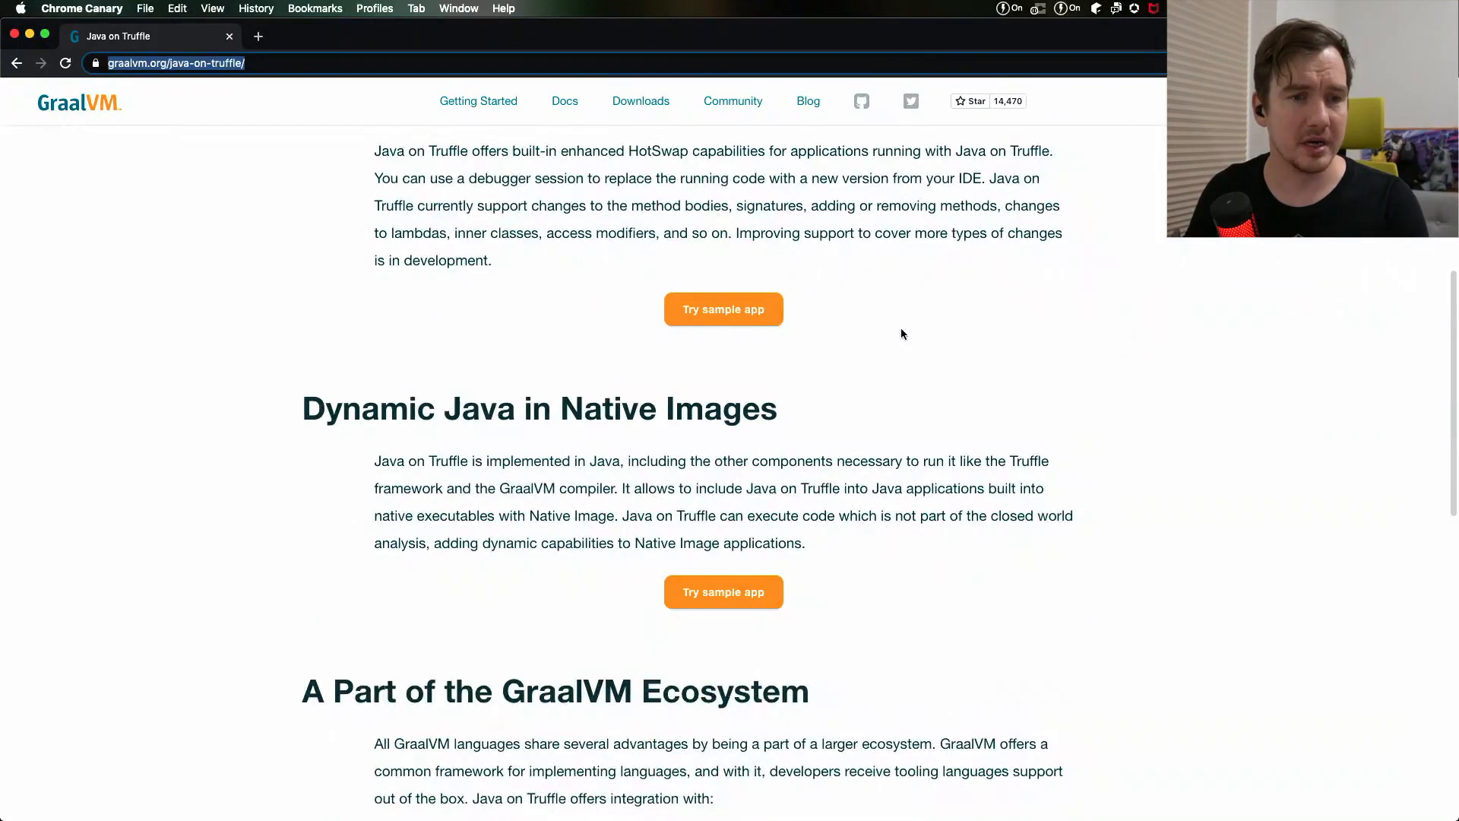
scroll("down", 3)
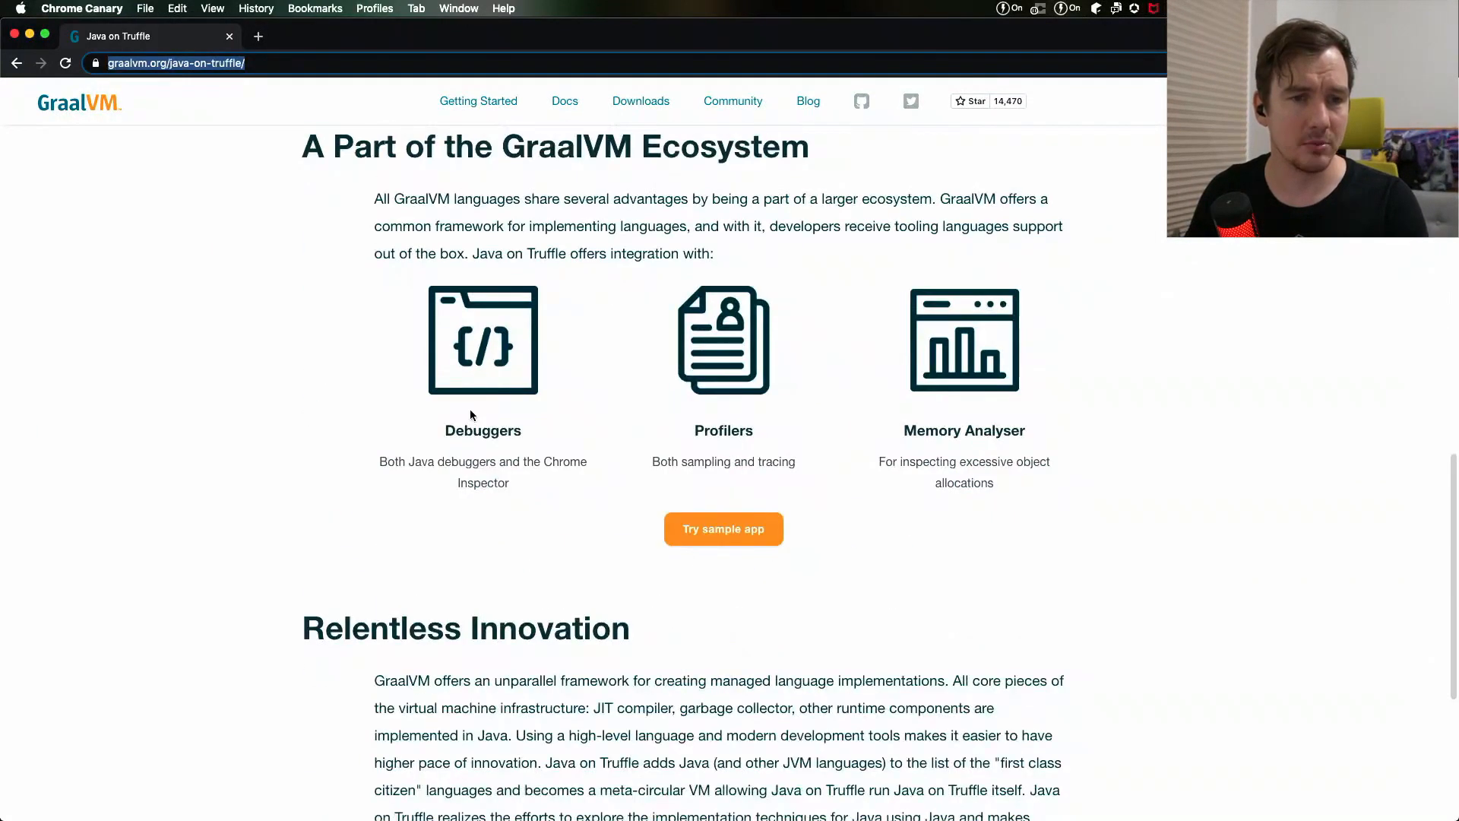
scroll("down", 3)
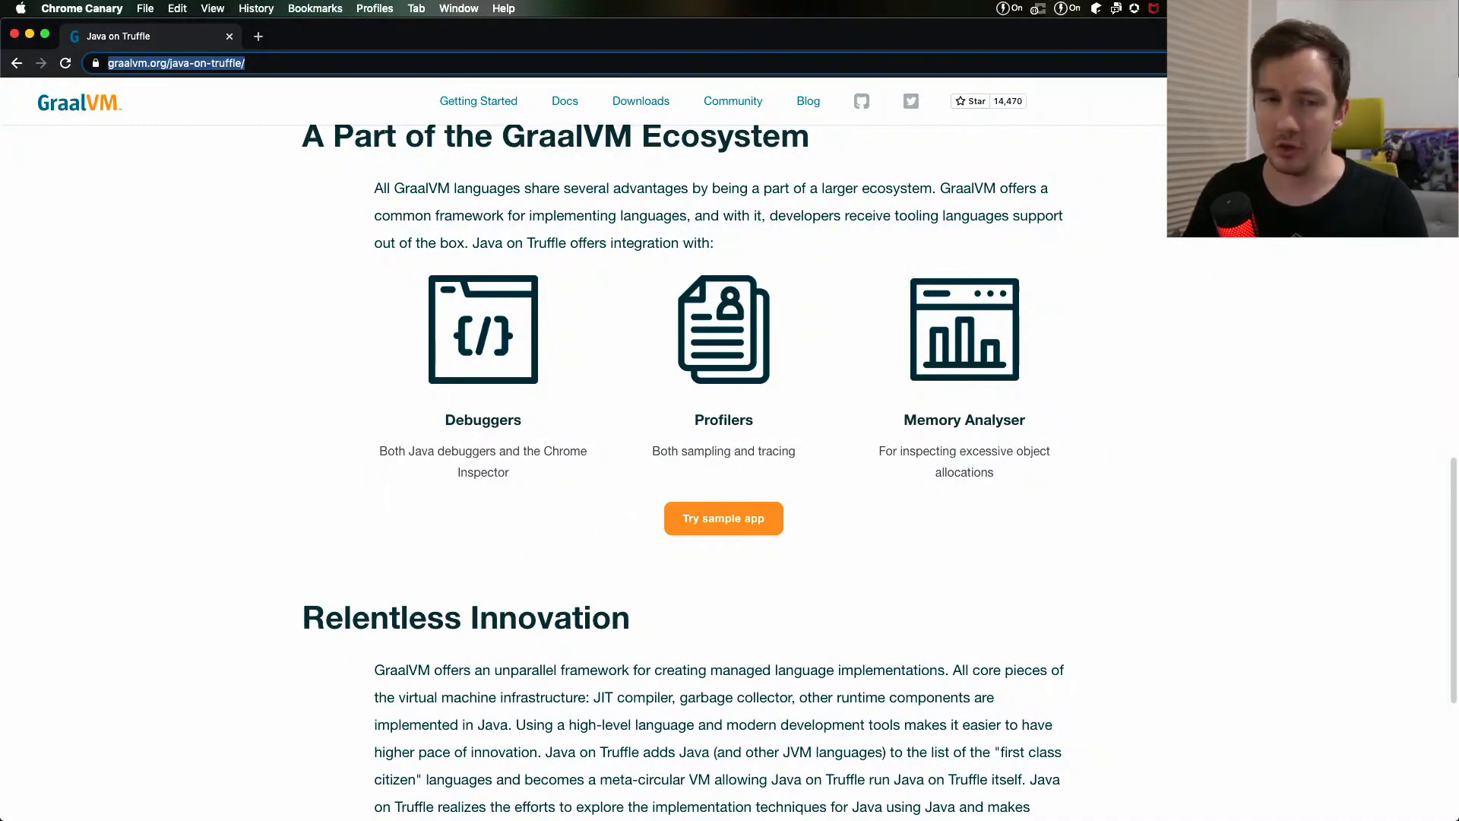
scroll("up", 3)
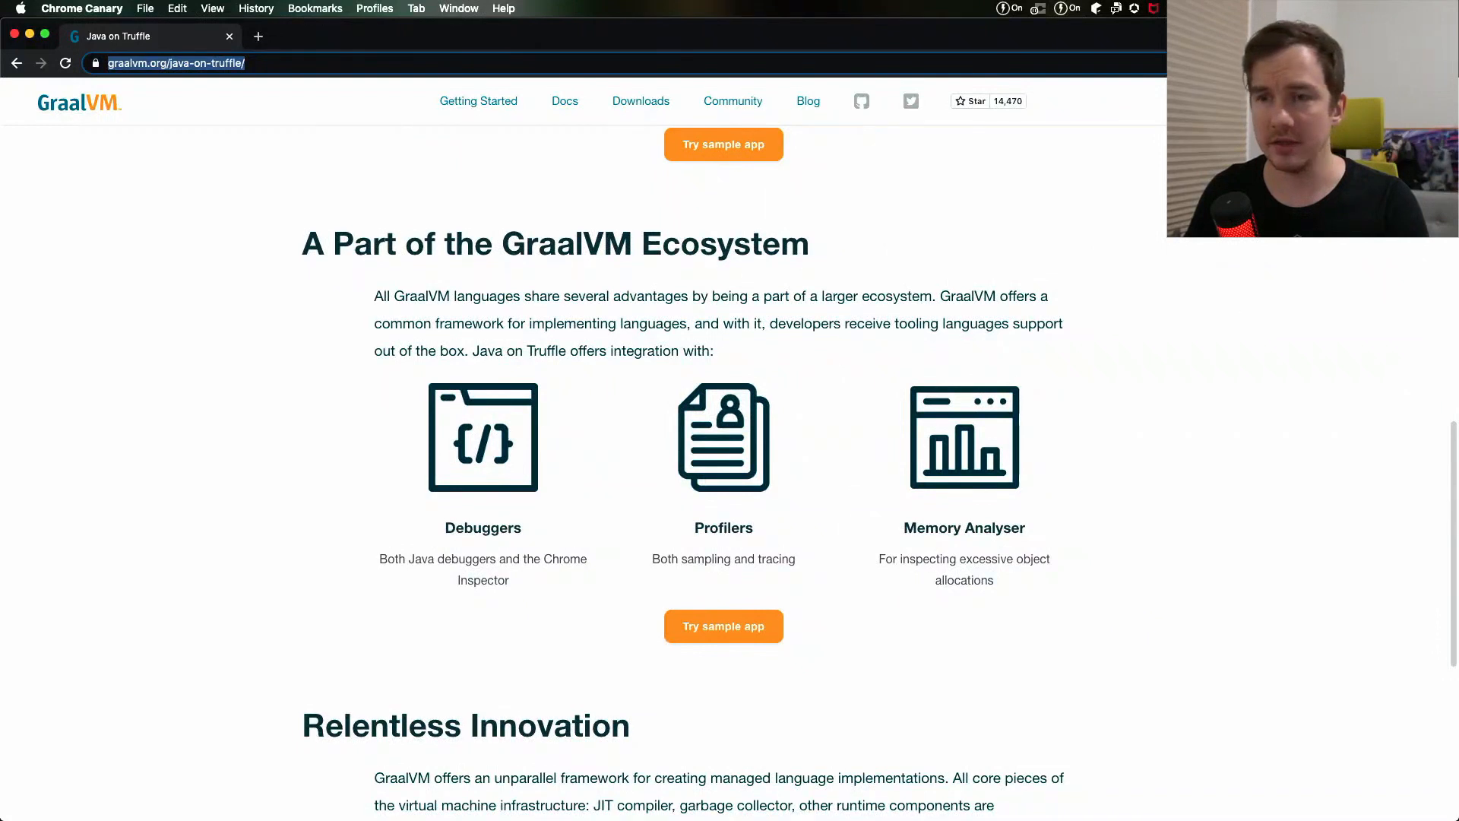